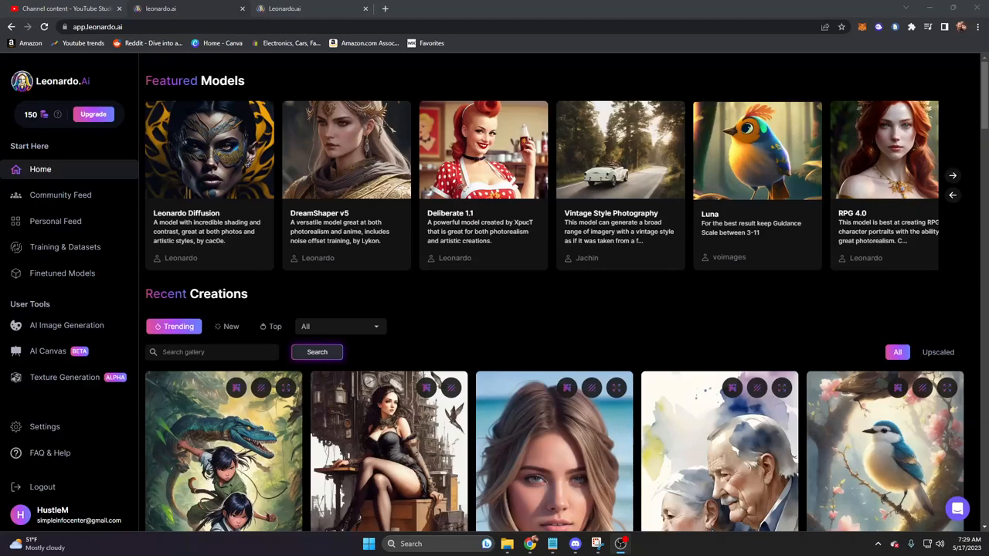
pyautogui.moveTo(61, 273)
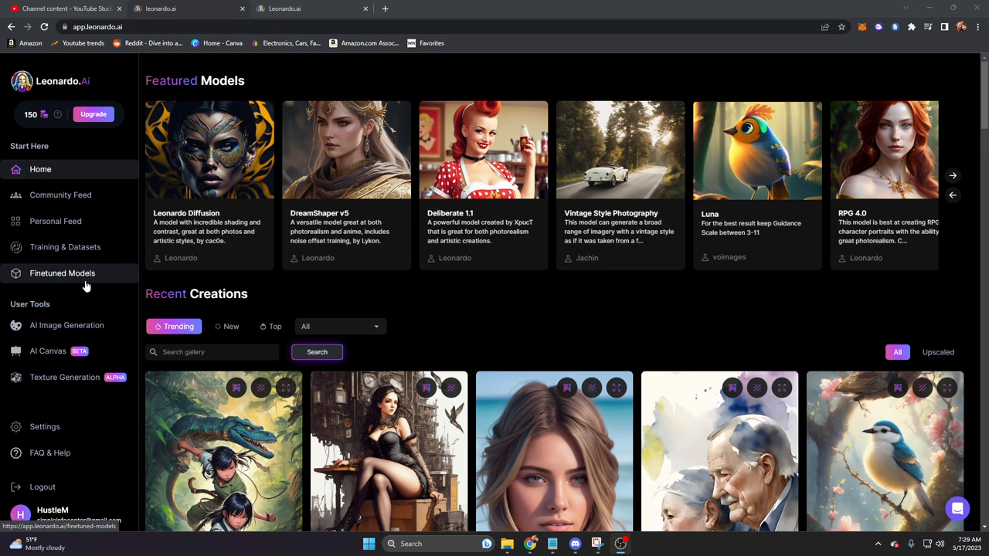
pyautogui.moveTo(123, 303)
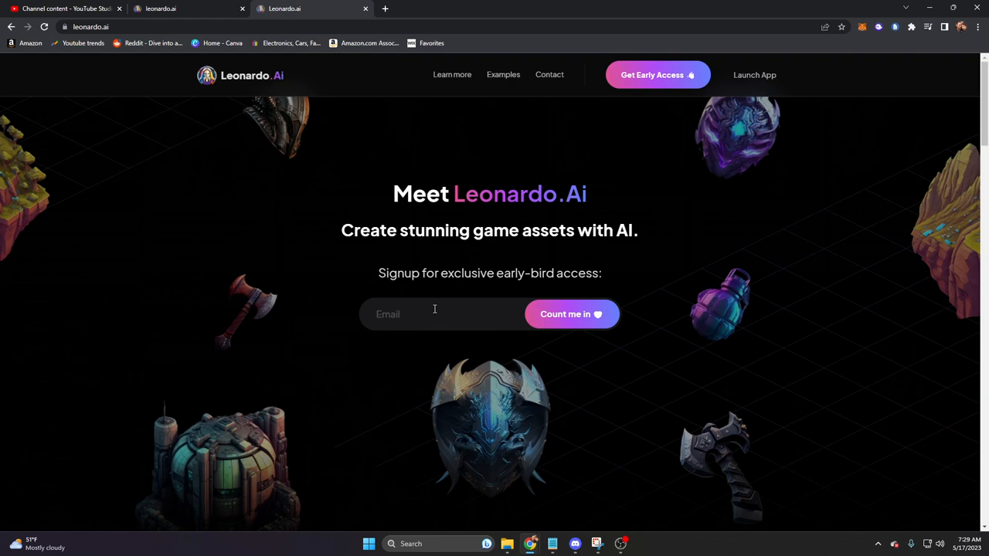
# Switch to the leonardo.ai landing page tab with the early-access signup.
pyautogui.click(575, 543)
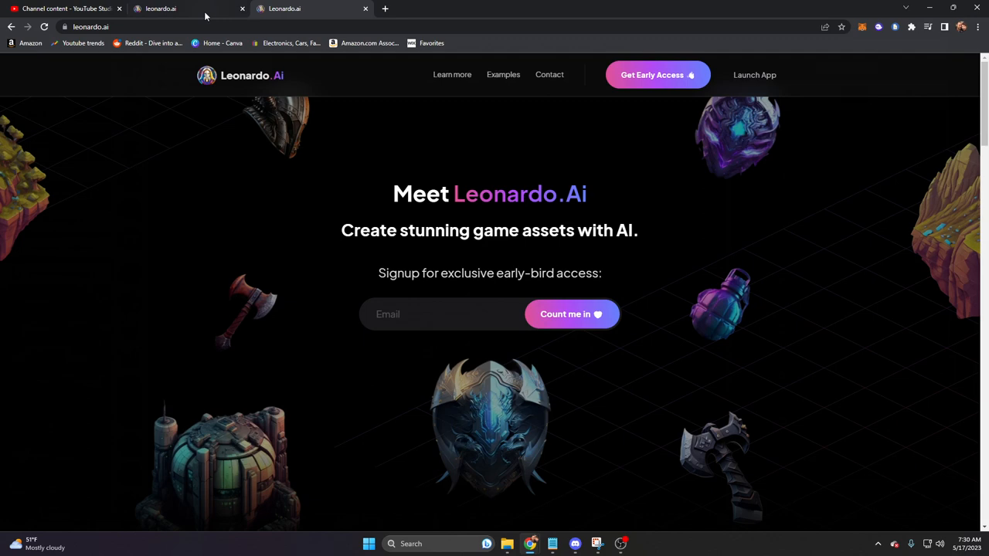
# Return to the app.leonardo.ai home tab and scroll through Recent Creations.
pyautogui.click(755, 75)
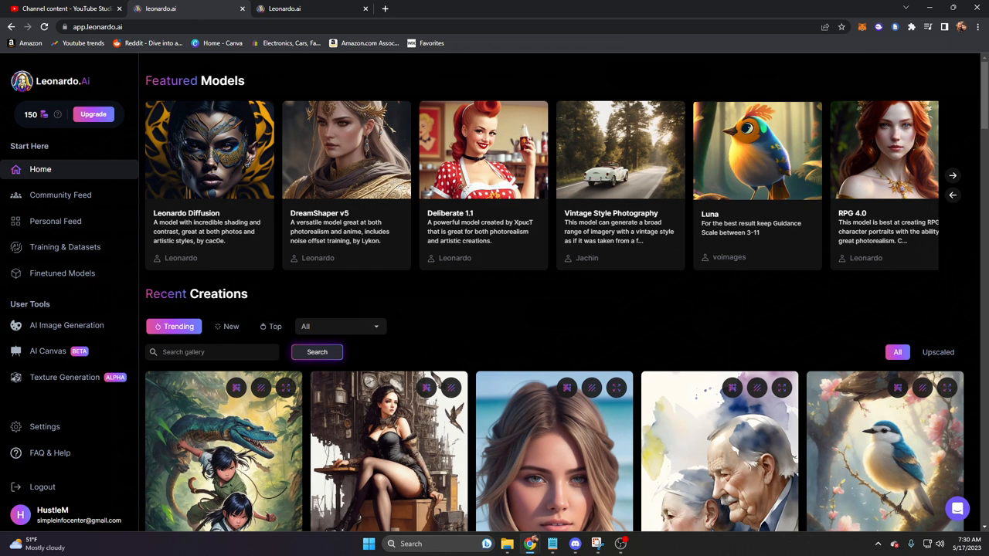
pyautogui.moveTo(256, 314)
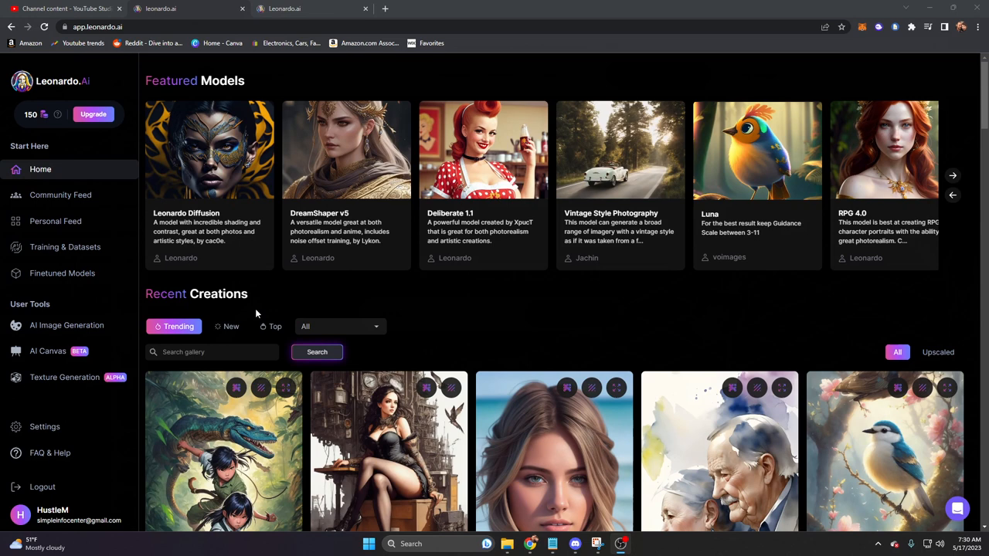
pyautogui.moveTo(616, 322)
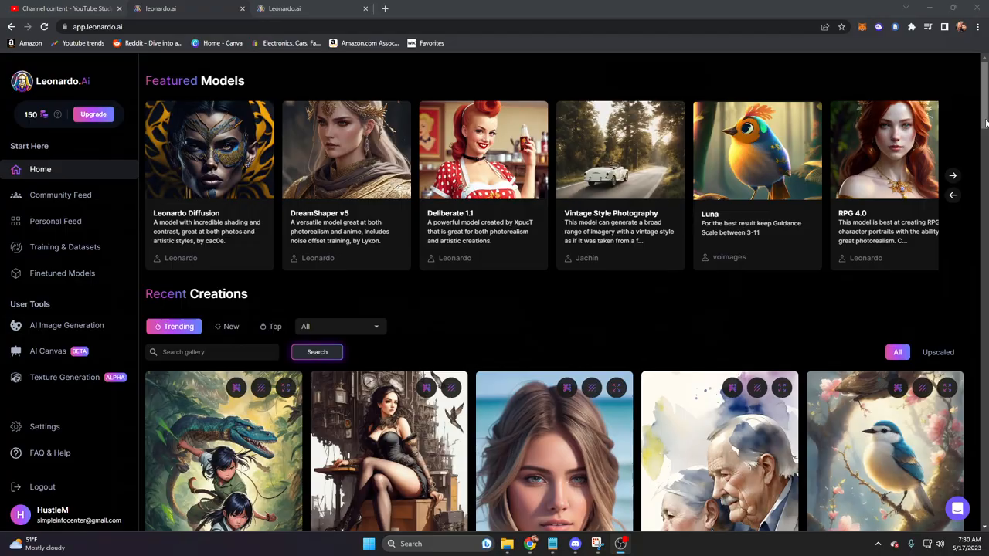
pyautogui.scroll(-3)
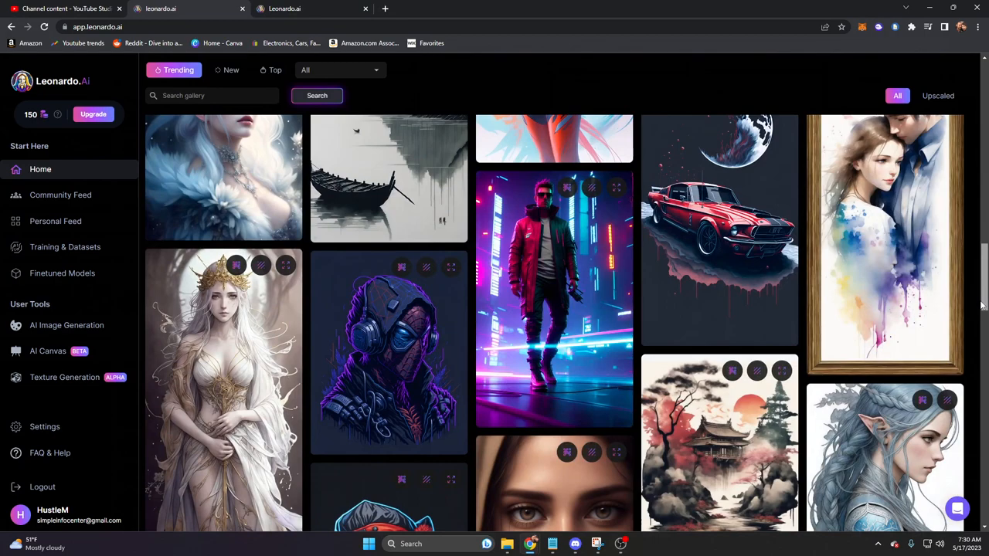
pyautogui.scroll(3)
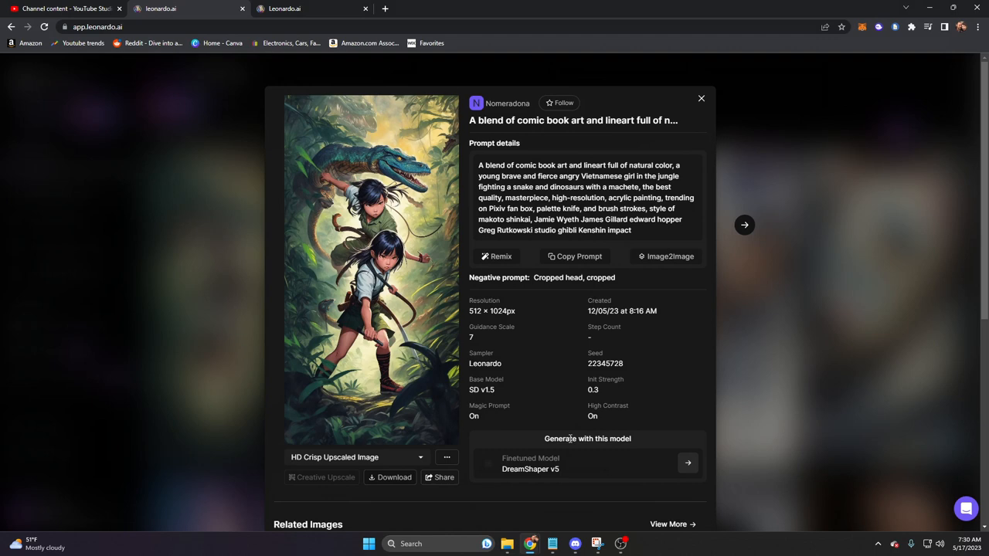
pyautogui.moveTo(426, 276)
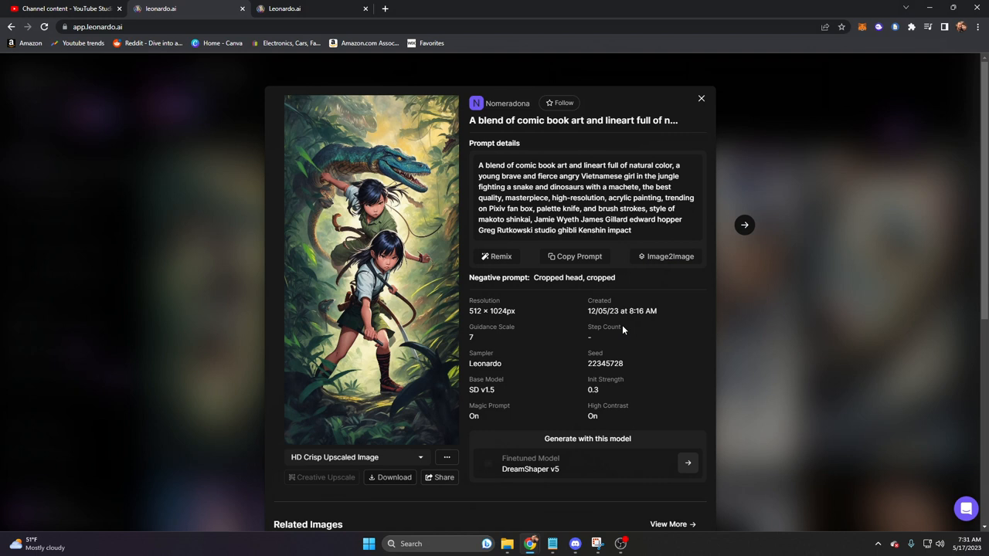
pyautogui.moveTo(360, 253)
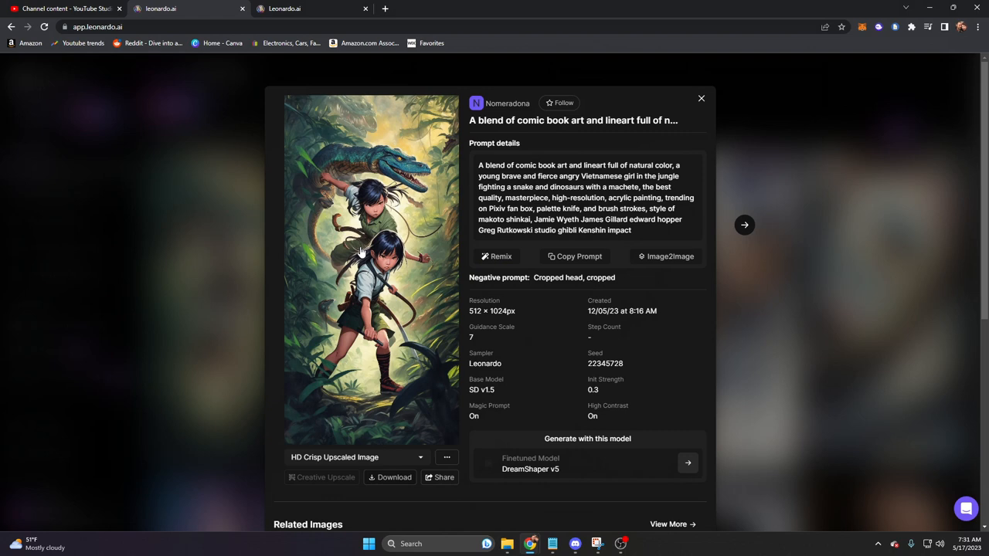
pyautogui.moveTo(421, 303)
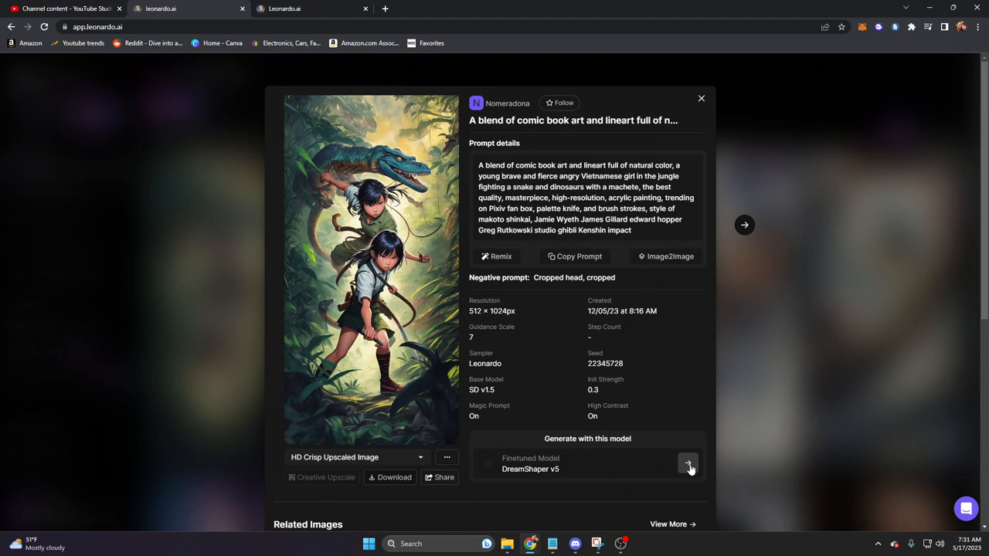
# Close the image detail panel and scroll the Home page's featured models and creations.
pyautogui.click(701, 98)
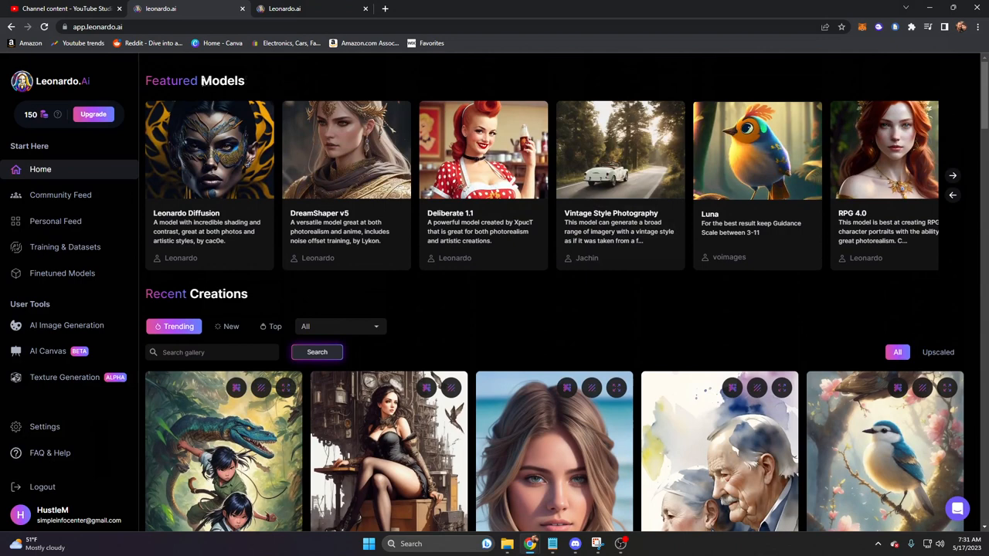
pyautogui.moveTo(788, 162)
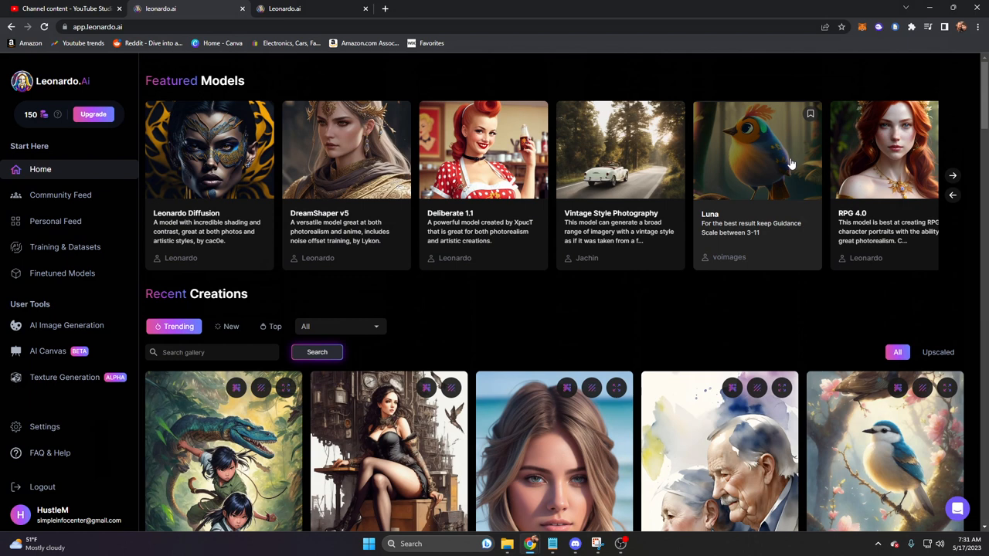
pyautogui.moveTo(327, 236)
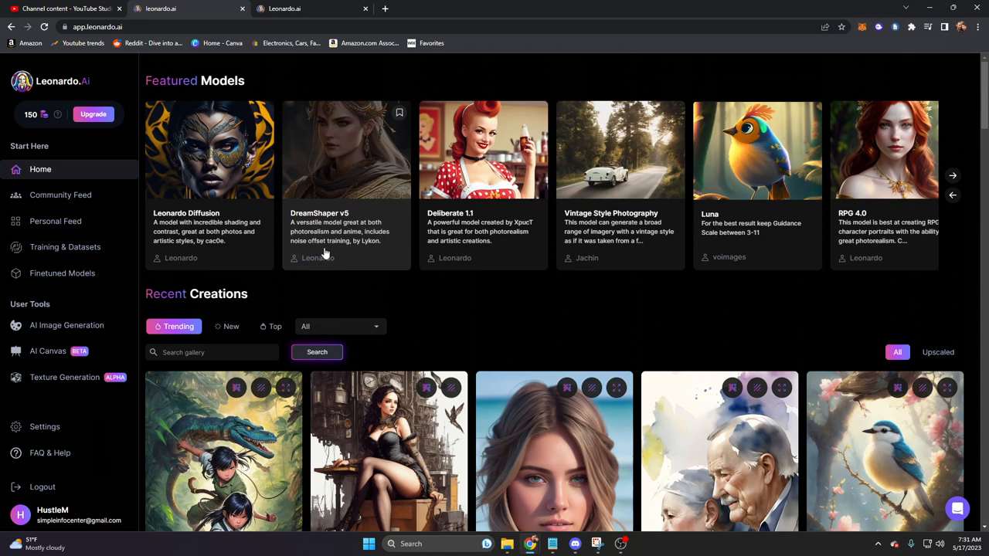
pyautogui.moveTo(610, 236)
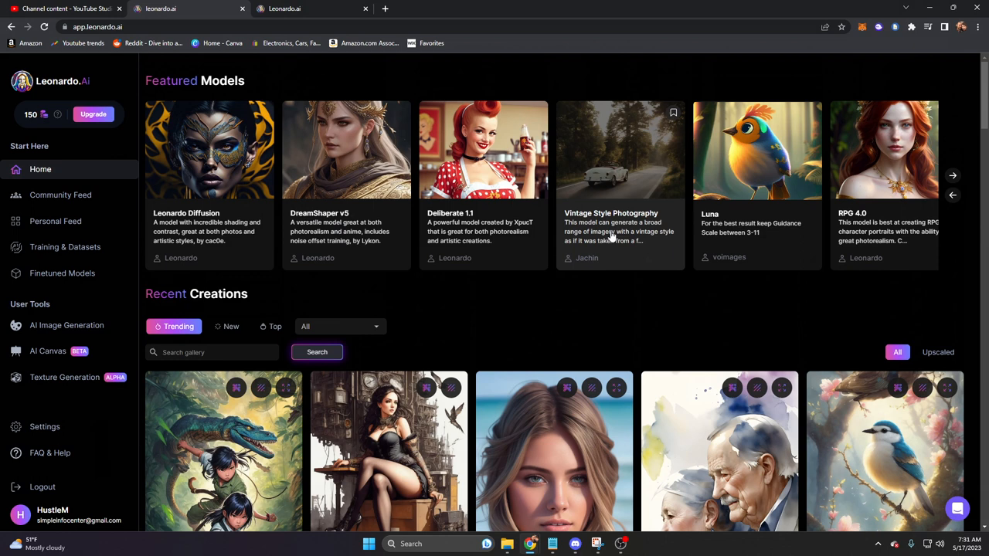
pyautogui.moveTo(62, 272)
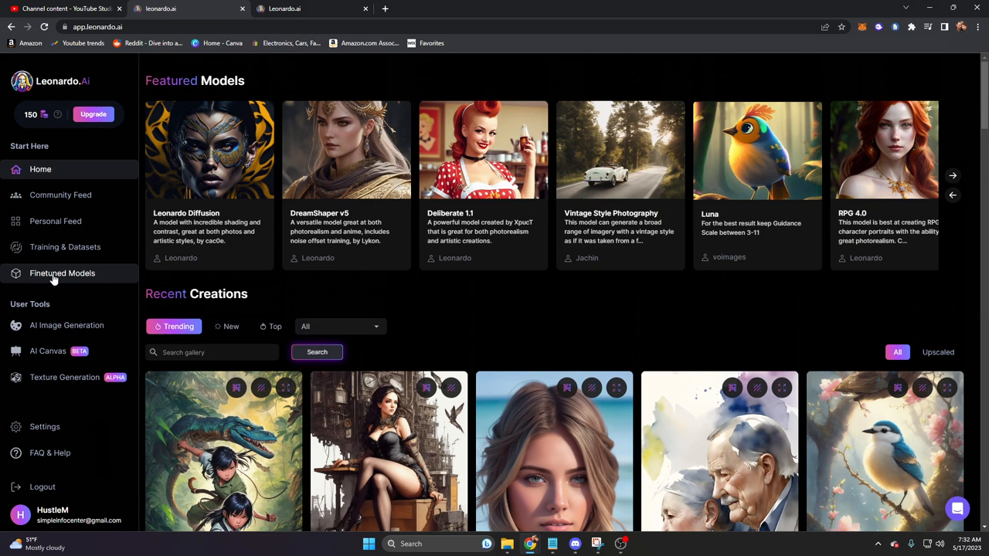
pyautogui.moveTo(65, 247)
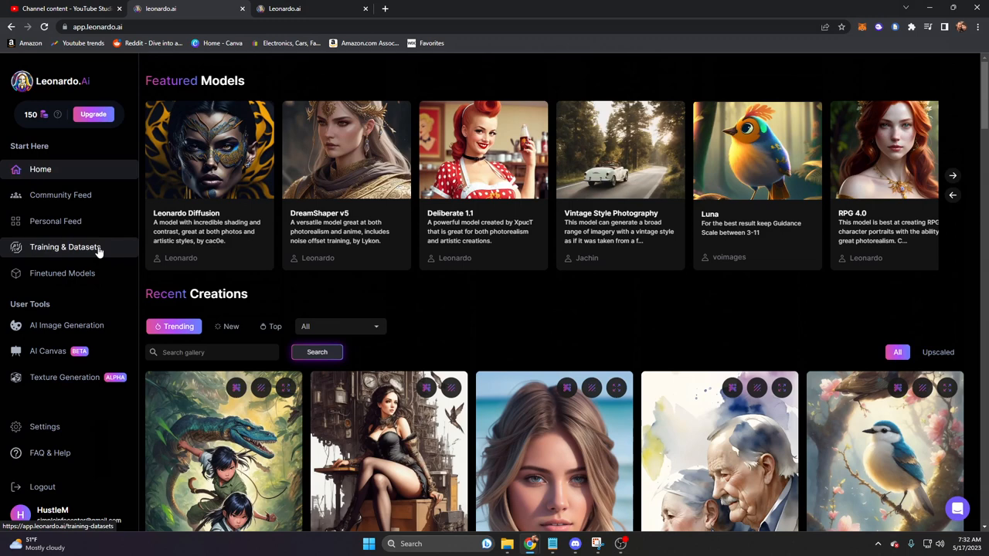
pyautogui.moveTo(490, 259)
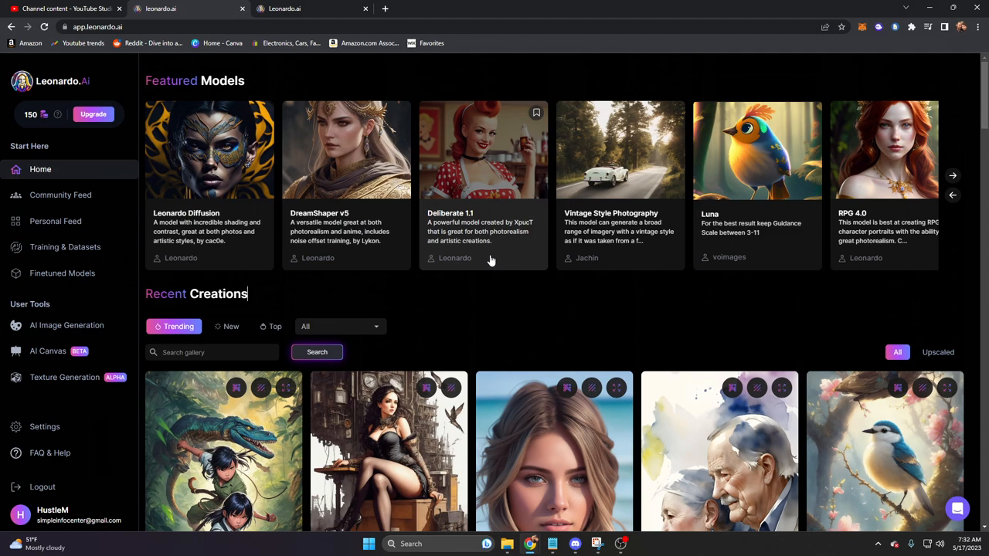
pyautogui.scroll(-3)
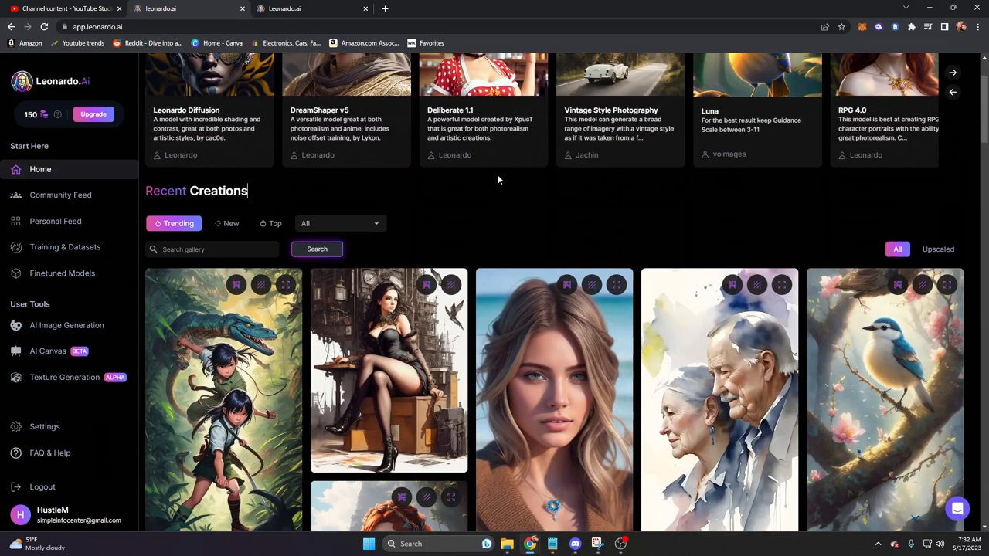
pyautogui.scroll(3)
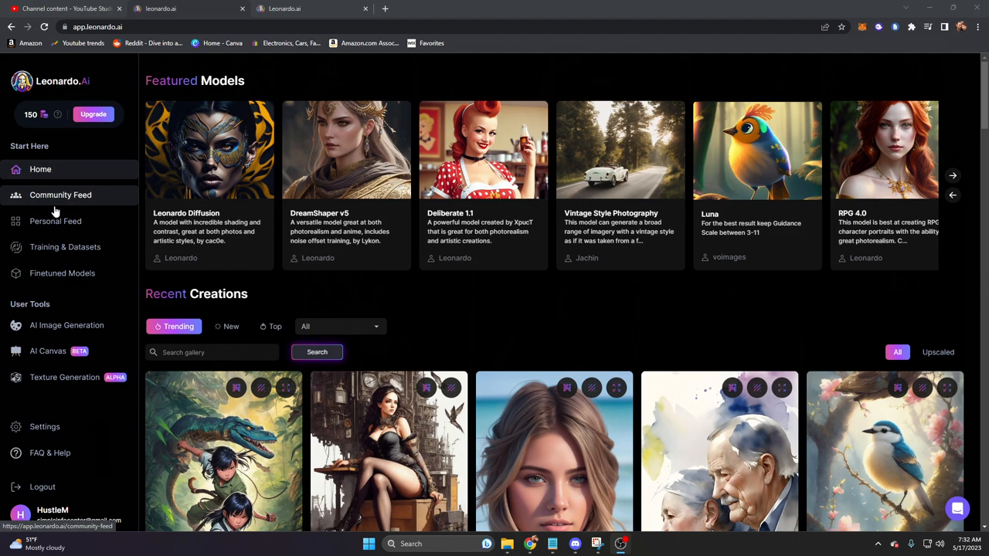
pyautogui.scroll(-3)
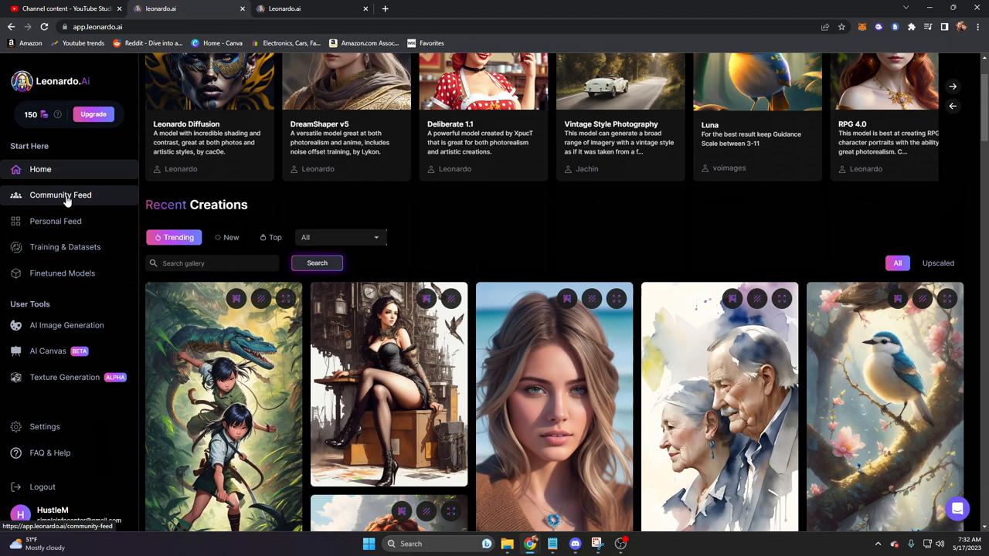
# Check Your Generations and Followers Feed in Personal Feed, then reopen it for Liked Feed.
pyautogui.click(55, 221)
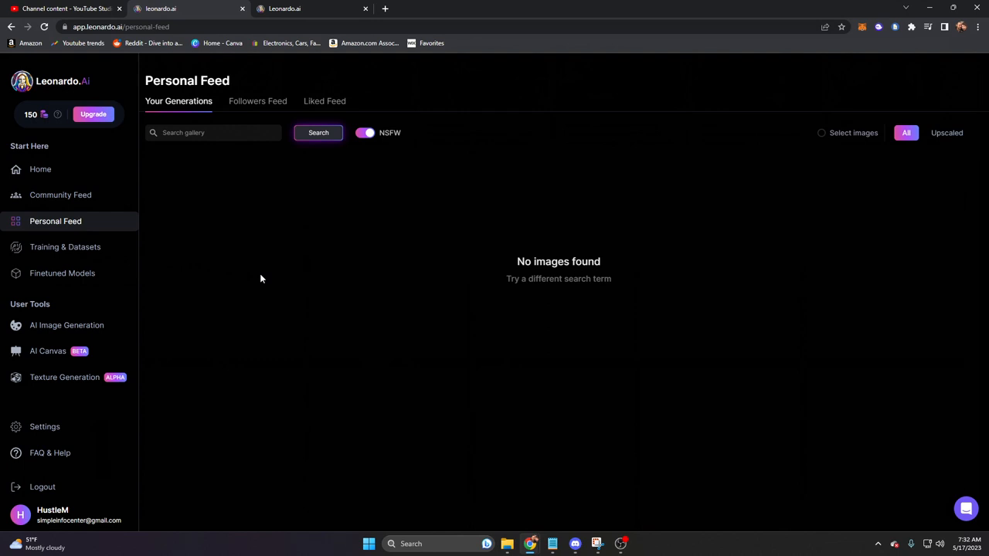
pyautogui.click(257, 101)
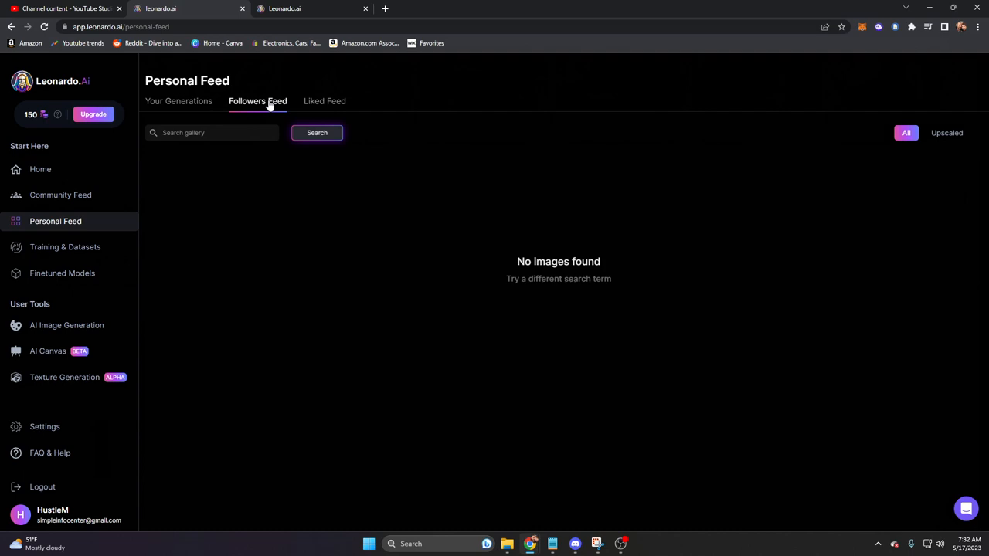
pyautogui.click(40, 169)
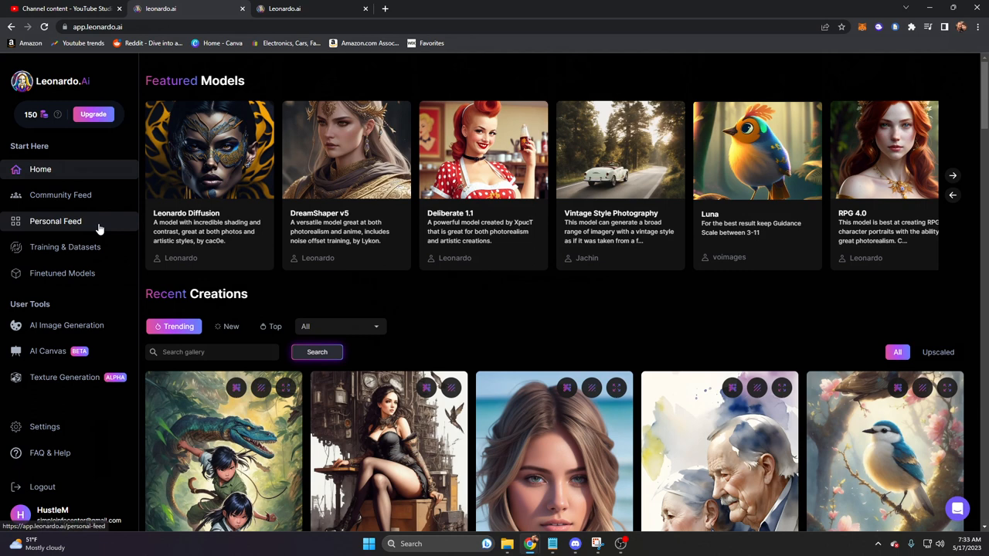
pyautogui.click(55, 221)
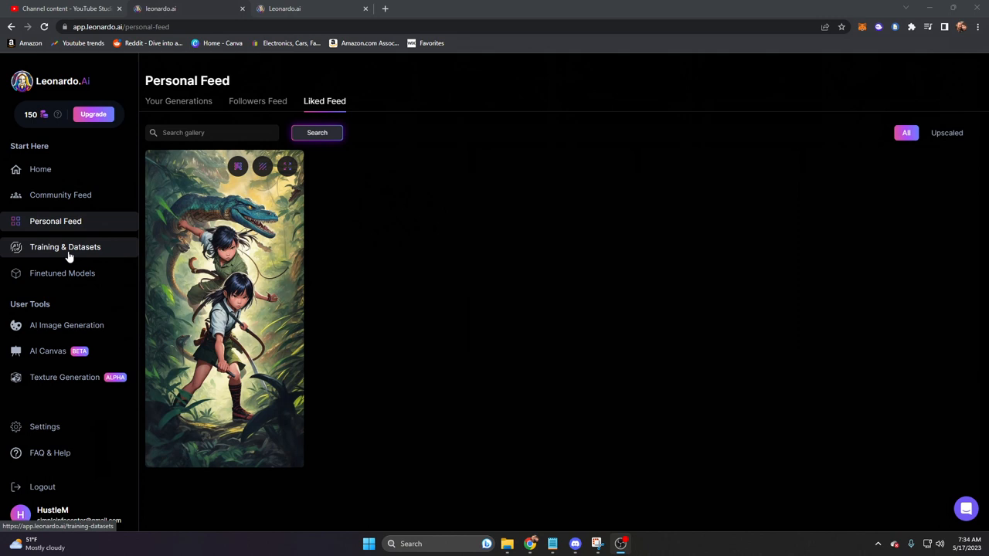
# Start a new dataset 'Landscape Model' described as tuned for overhead landscapes.
pyautogui.click(64, 246)
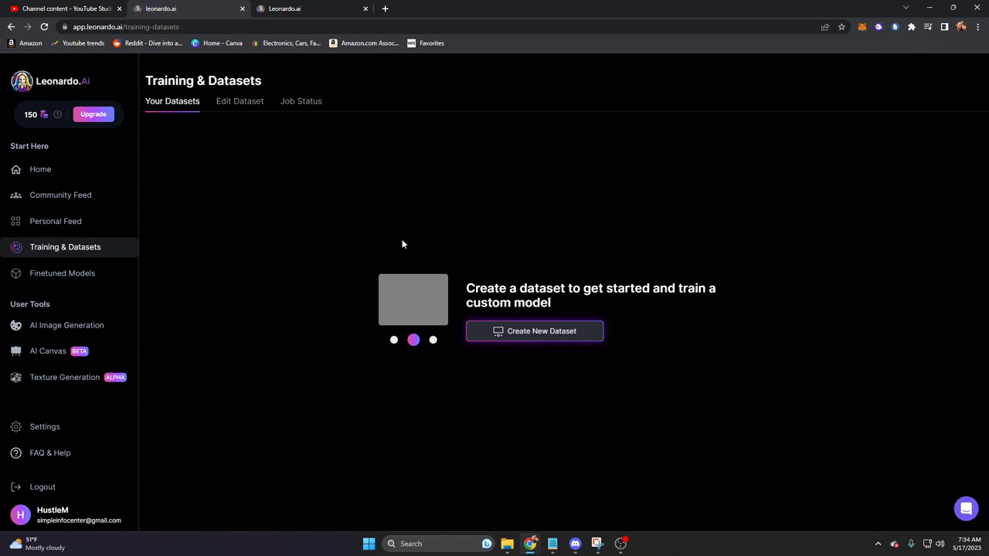
pyautogui.moveTo(239, 101)
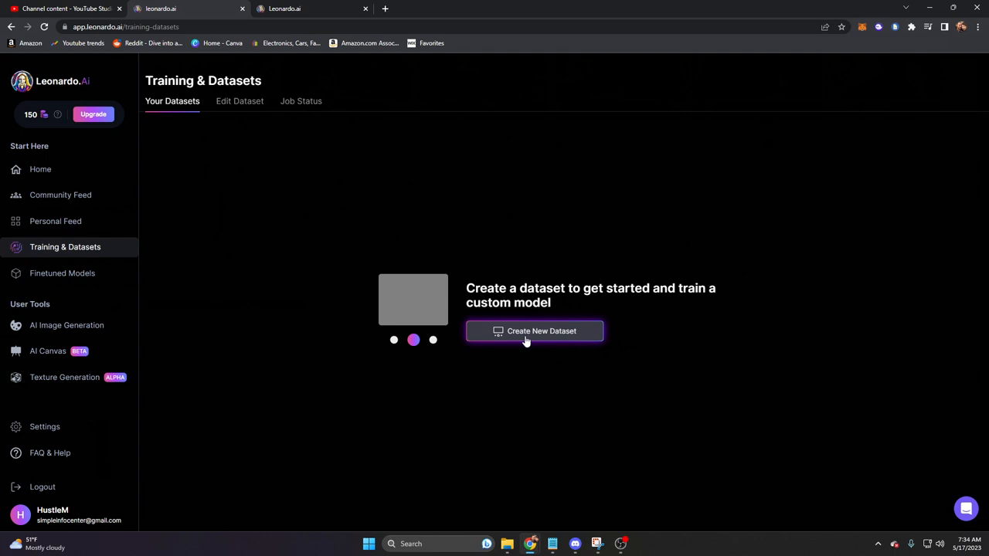
pyautogui.click(533, 331)
pyautogui.write('This dat')
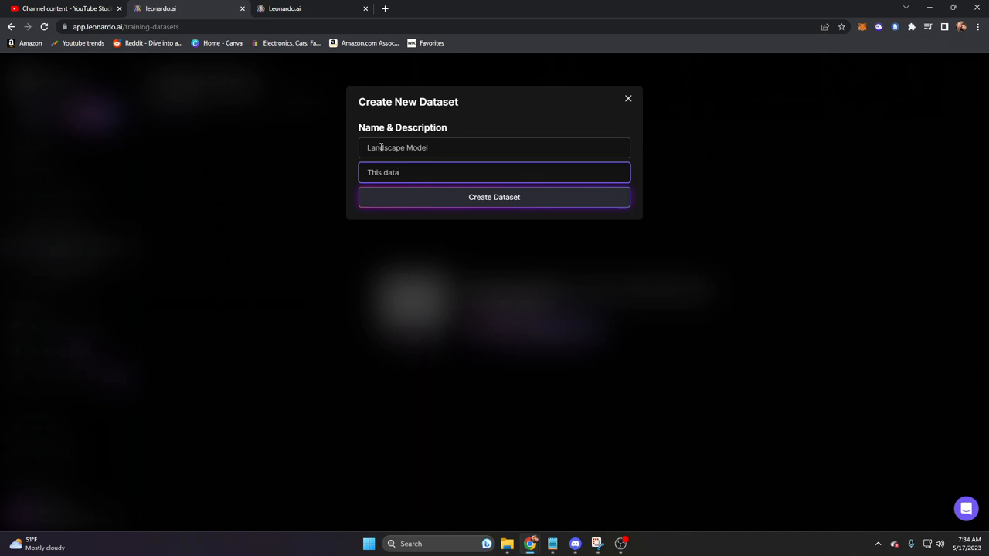
pyautogui.write('aset is tuned for creating overhead landscapes.')
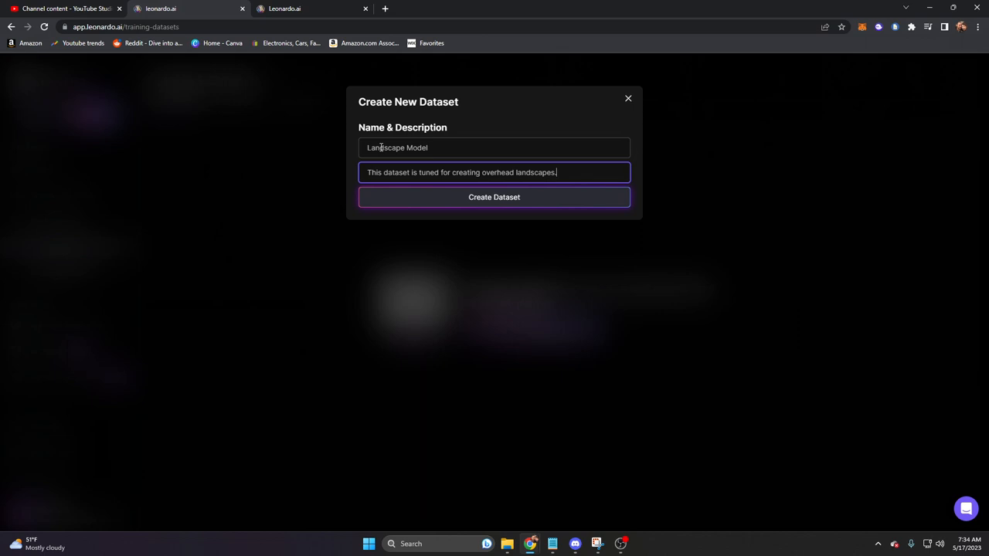
# Create the Landscape Model dataset and upload eight landscape images.
pyautogui.click(494, 196)
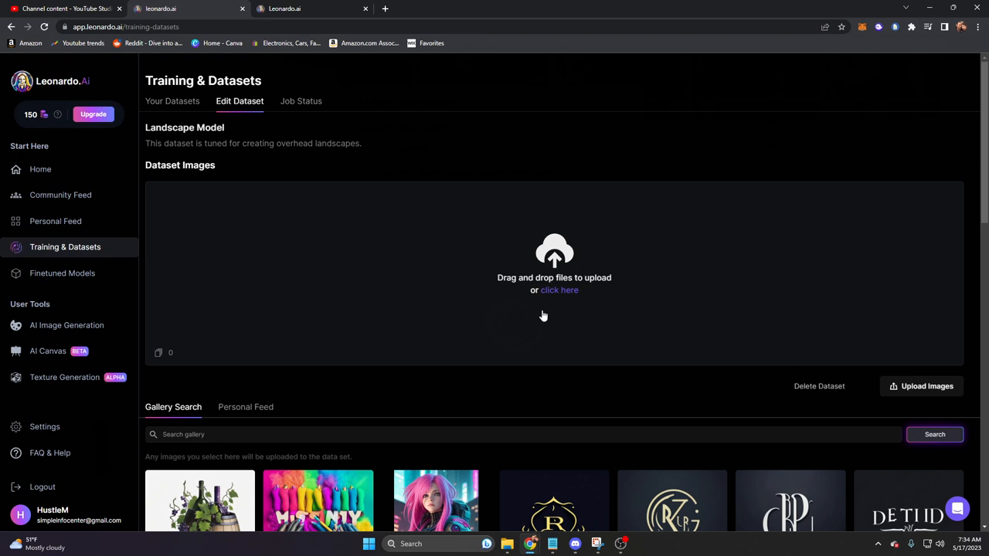
pyautogui.moveTo(549, 296)
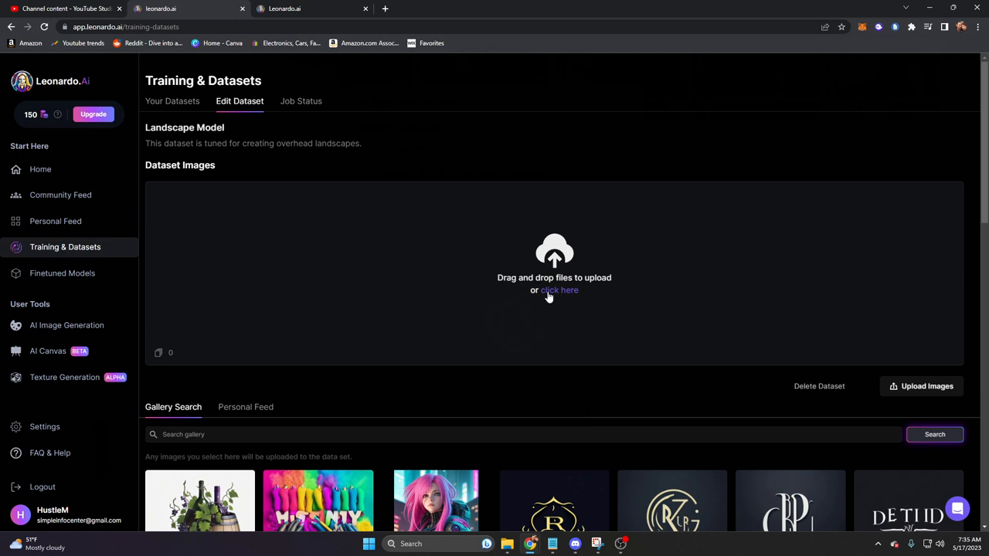
pyautogui.click(558, 290)
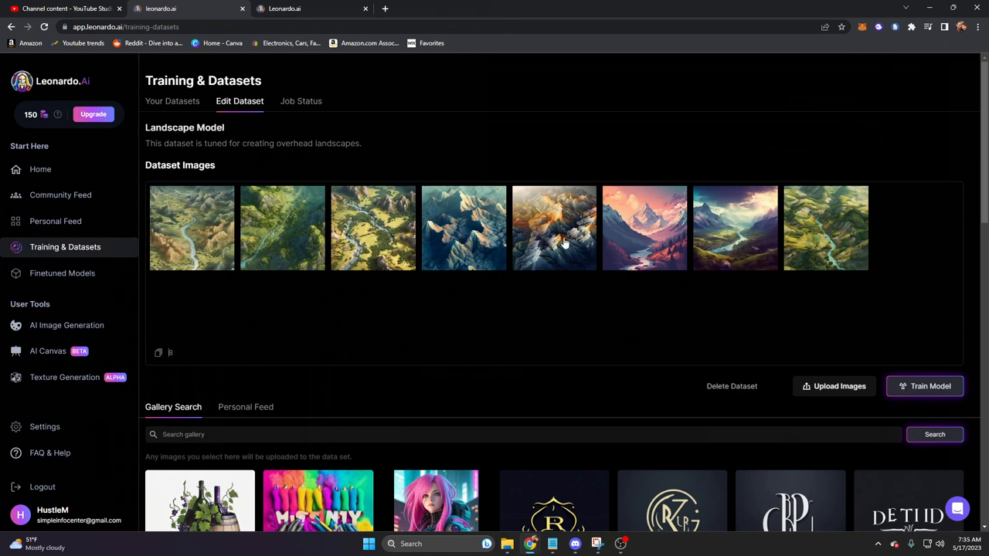
# Describe the model as 'Landscape generator.' and set training resolution to 768×768.
pyautogui.click(923, 386)
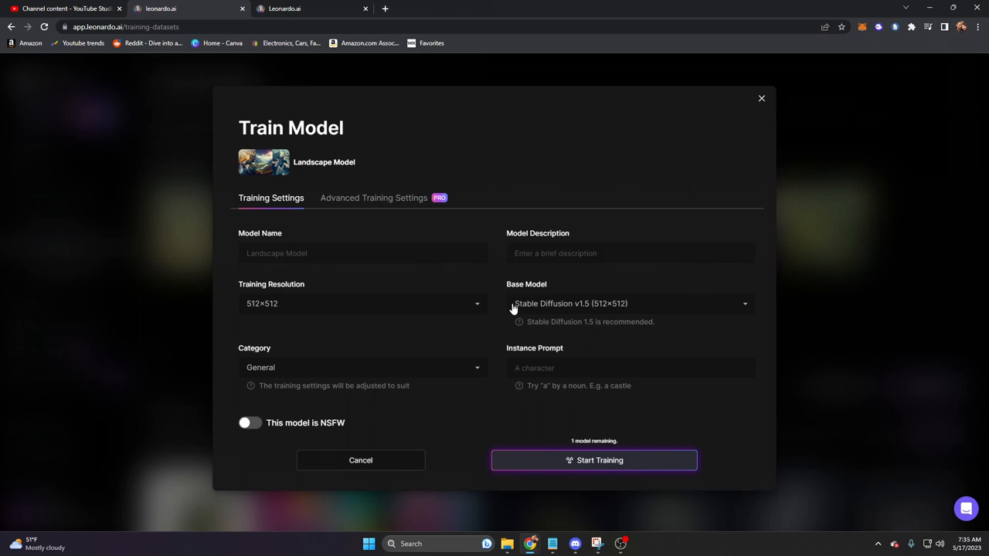
pyautogui.click(630, 252)
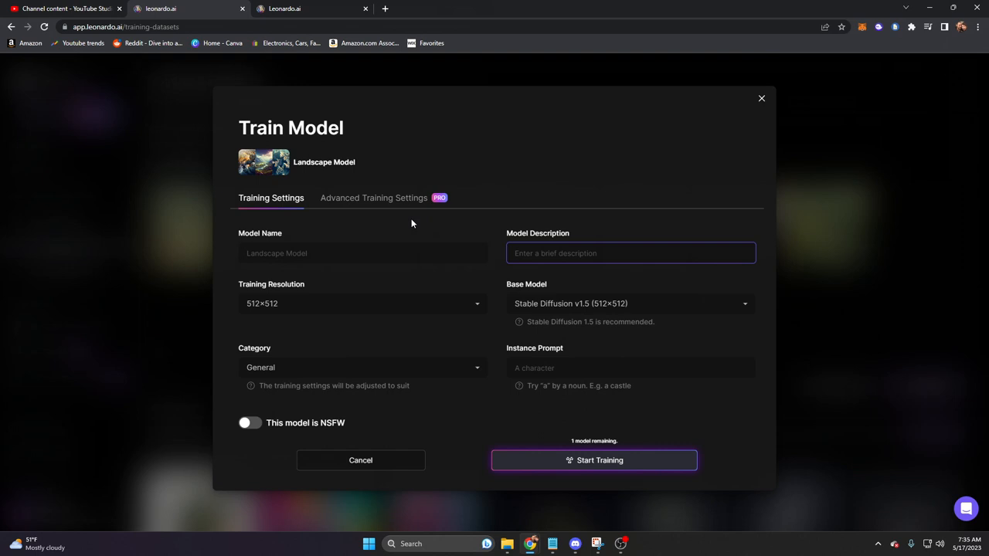
pyautogui.write('Landscape generator.')
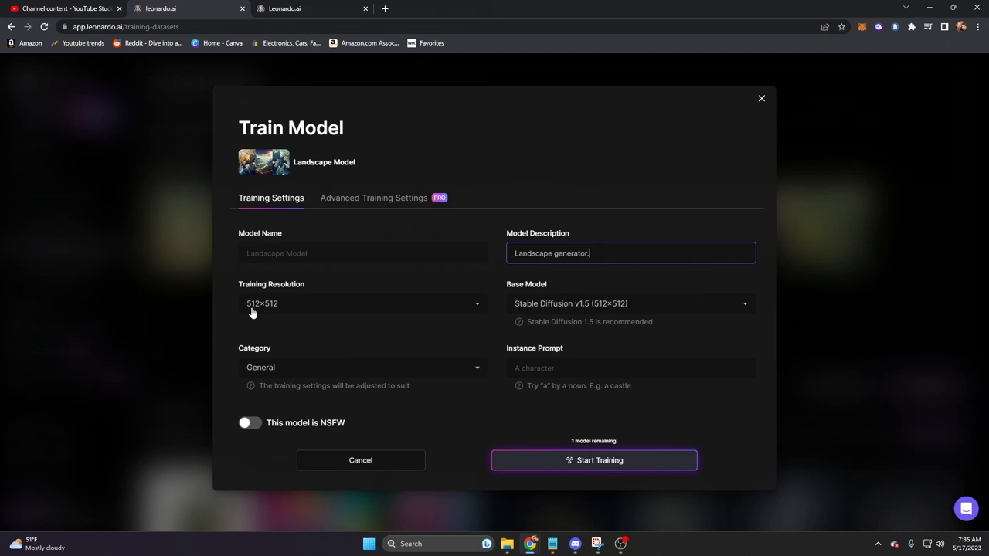
pyautogui.click(741, 302)
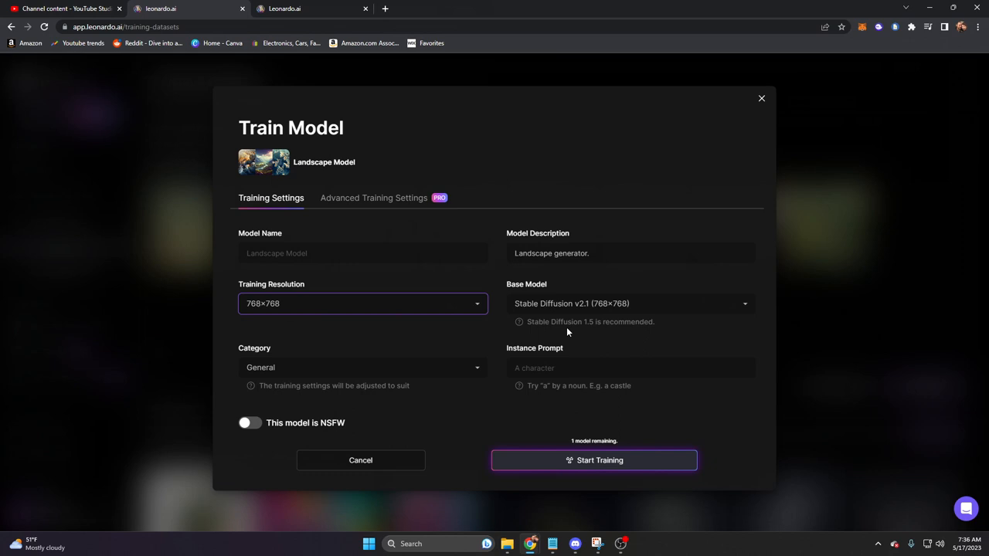
# Enter instance prompt 'Overhead view of landscape', choose Environments, and start training.
pyautogui.click(630, 368)
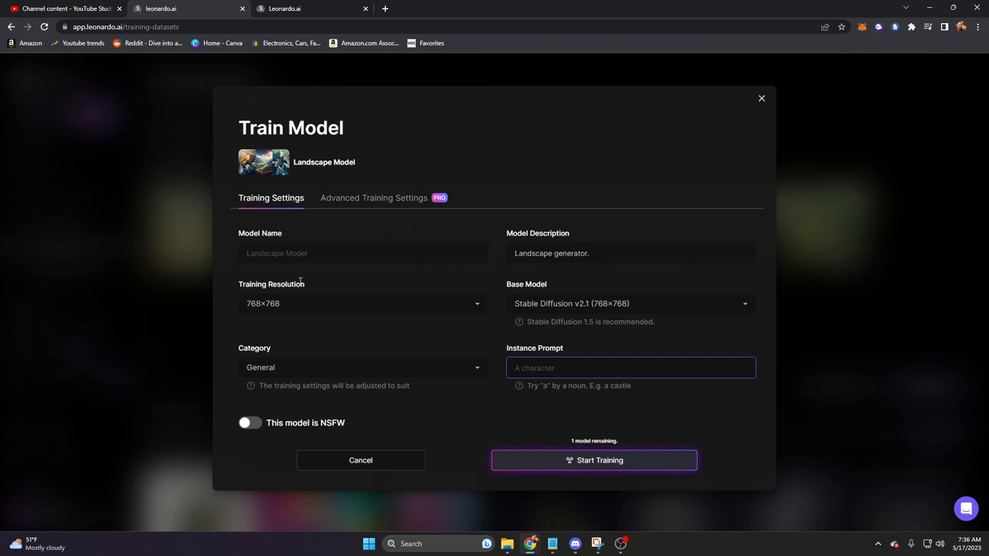
pyautogui.write('Overhead view of landscape')
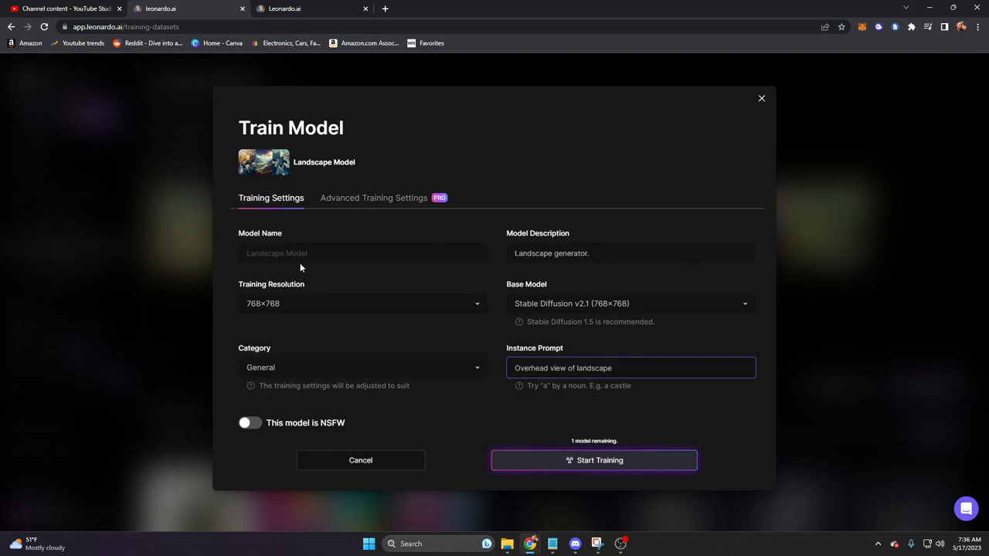
pyautogui.click(362, 366)
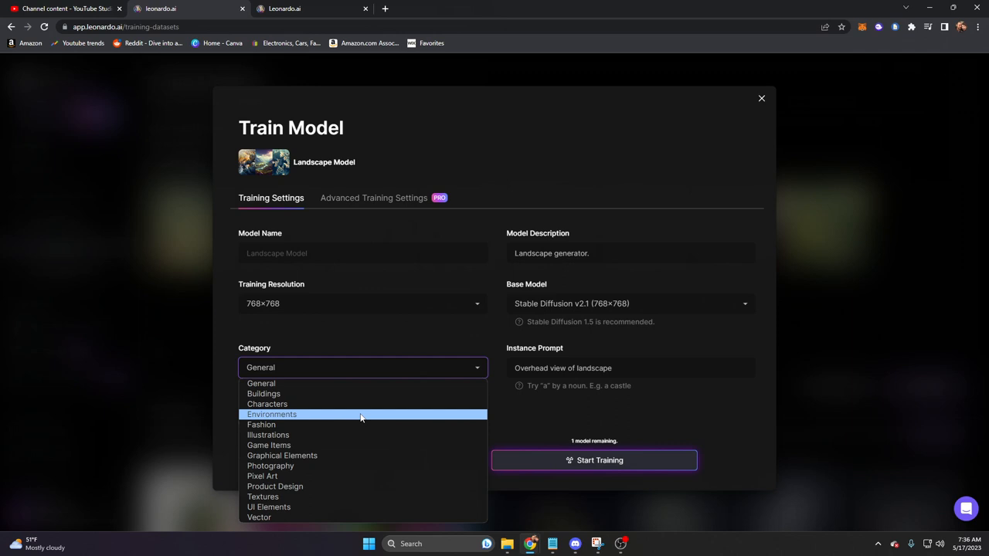
pyautogui.click(271, 415)
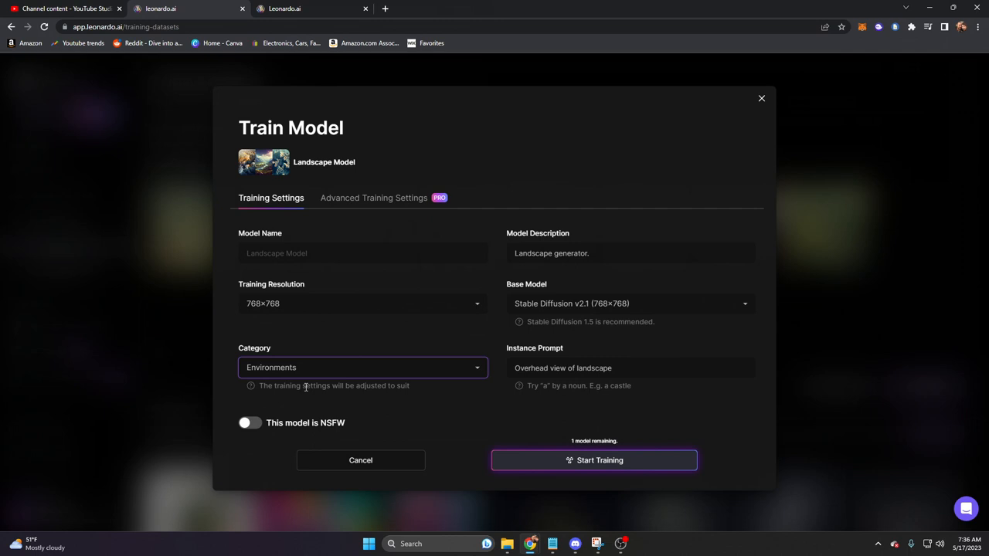
pyautogui.click(593, 459)
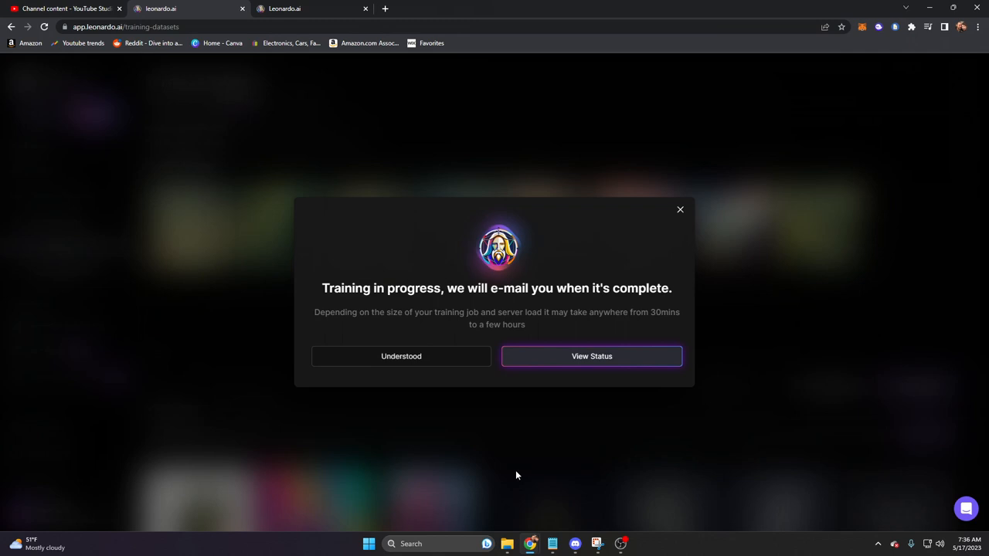
# View the job status showing the Landscape Model training processing.
pyautogui.click(591, 356)
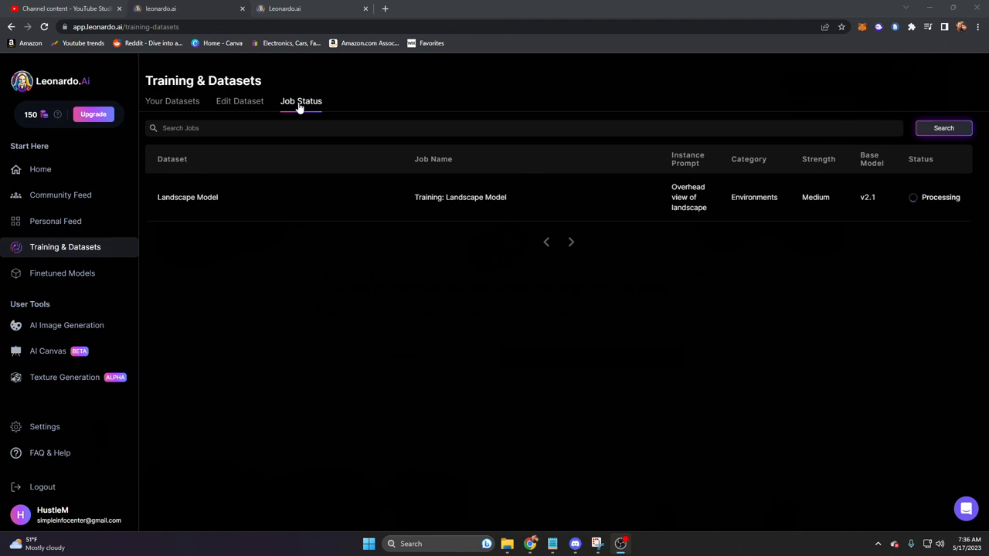
pyautogui.moveTo(357, 152)
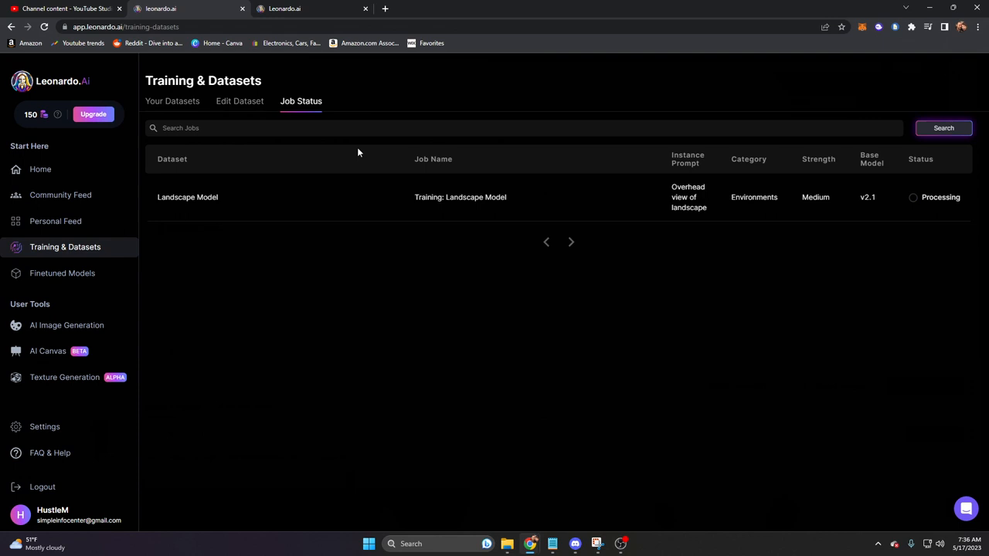
pyautogui.moveTo(99, 282)
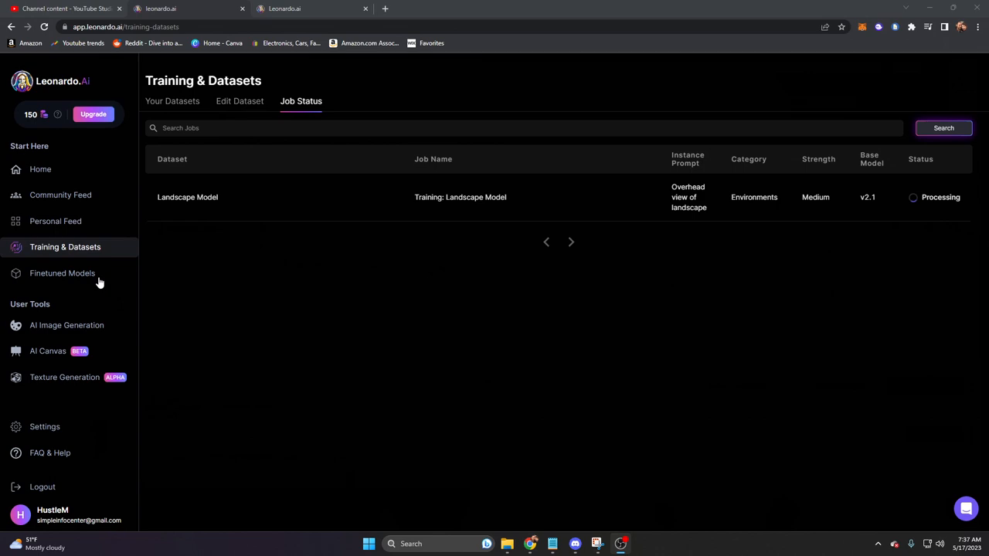
# Browse platform models like DreamShaper v5 and Leonardo Diffusion in Finetuned Models.
pyautogui.click(61, 273)
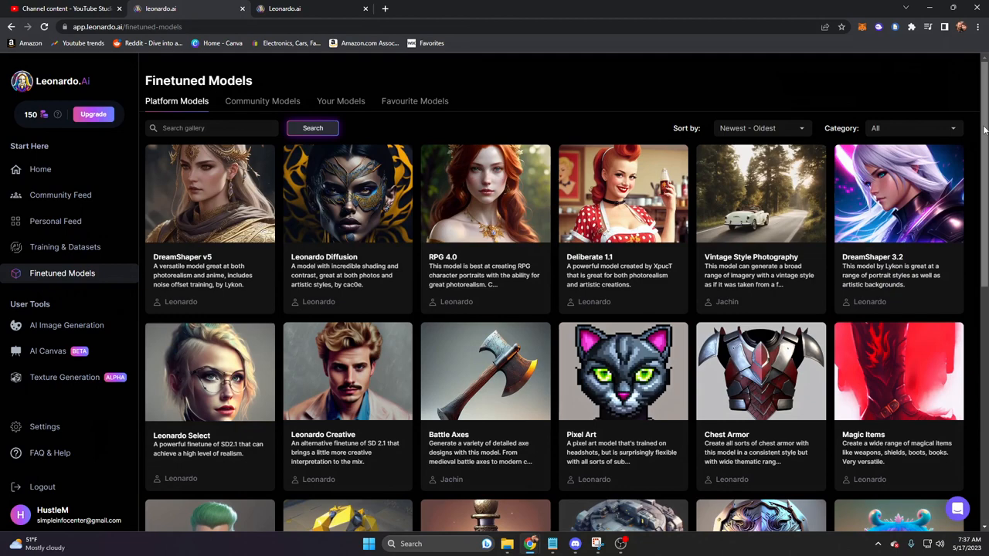
pyautogui.scroll(-3)
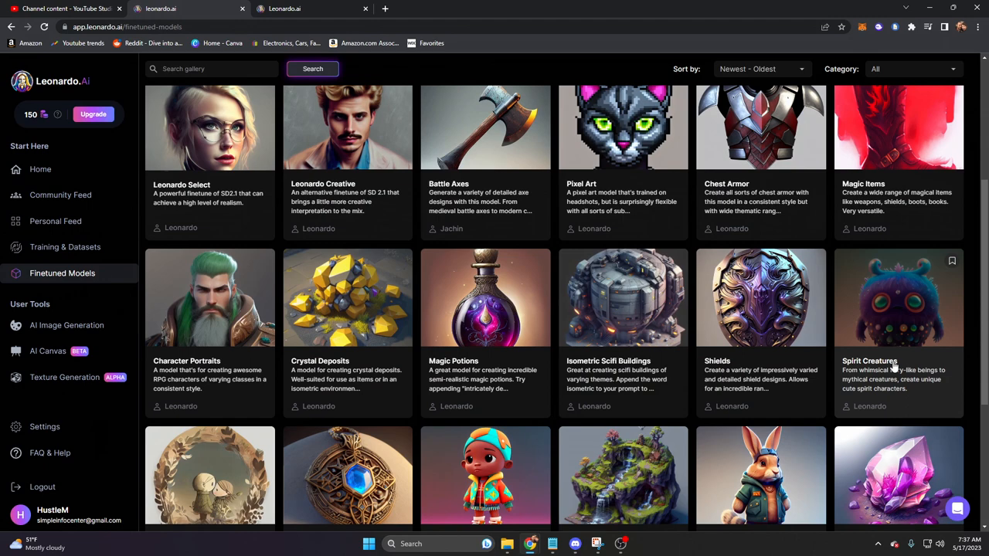
pyautogui.scroll(-3)
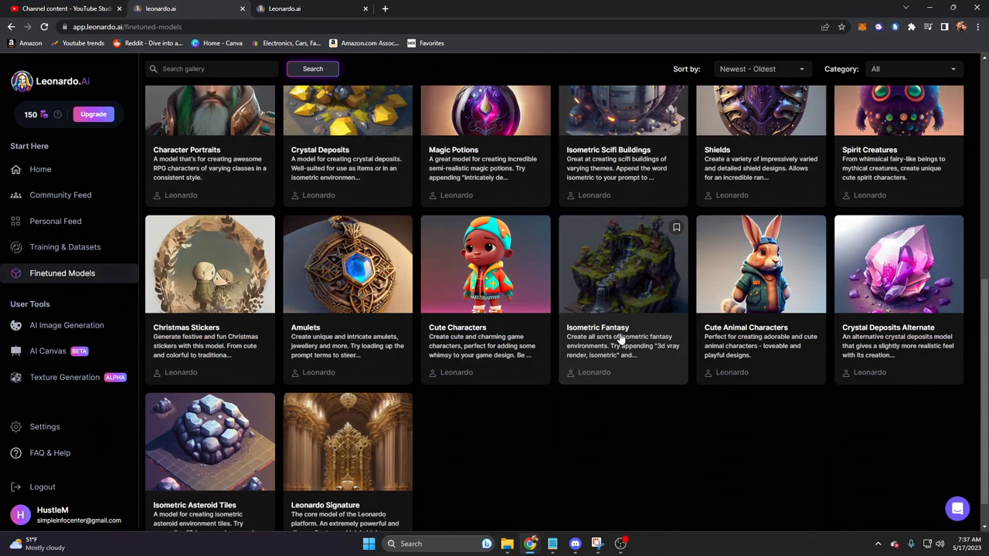
pyautogui.moveTo(618, 339)
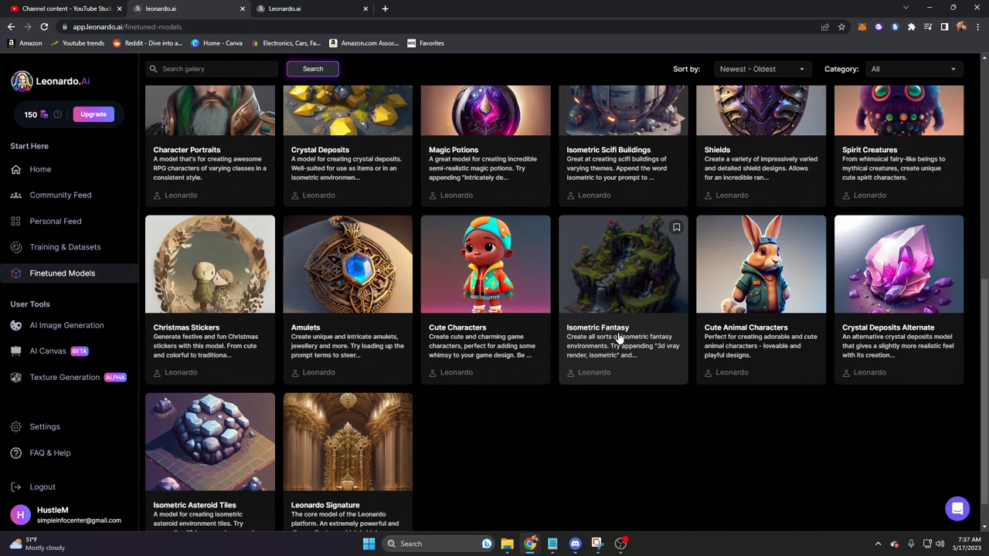
pyautogui.scroll(3)
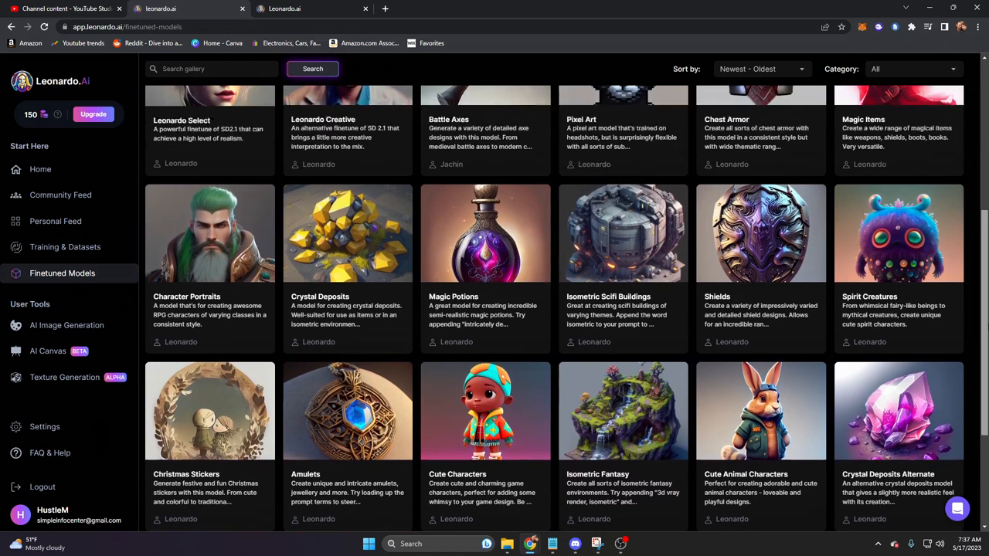
pyautogui.scroll(3)
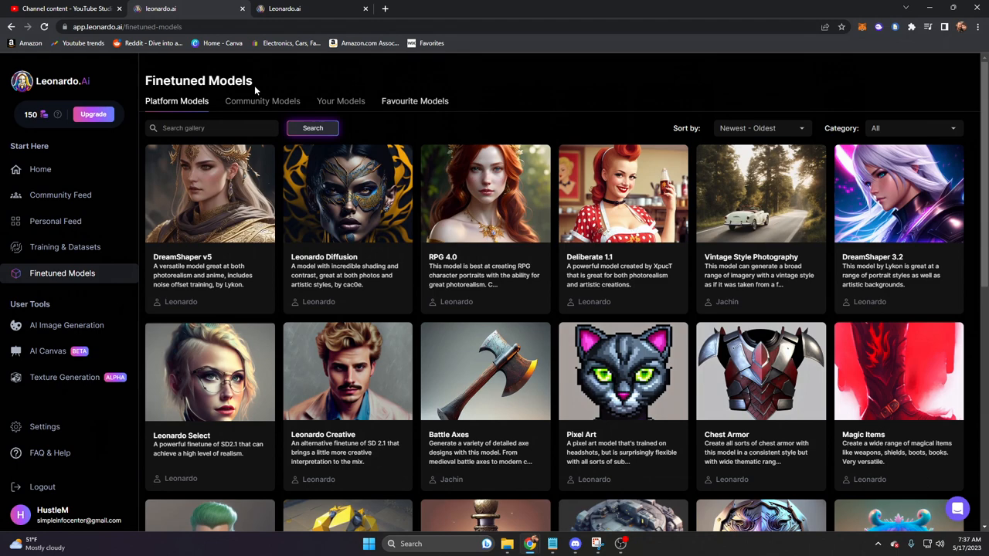
# Check Community Models and the empty Favourite Models, then return to Community Models.
pyautogui.click(262, 101)
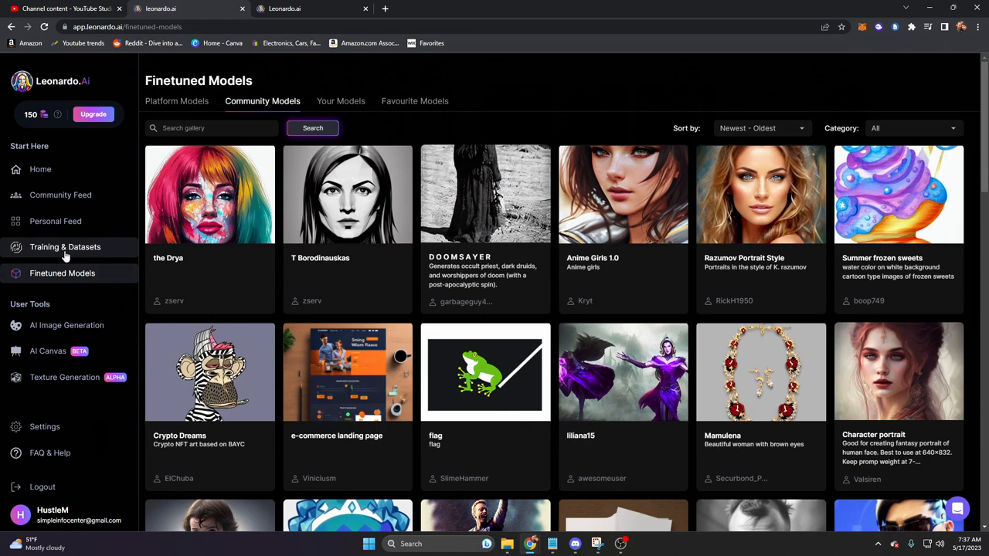
pyautogui.click(415, 101)
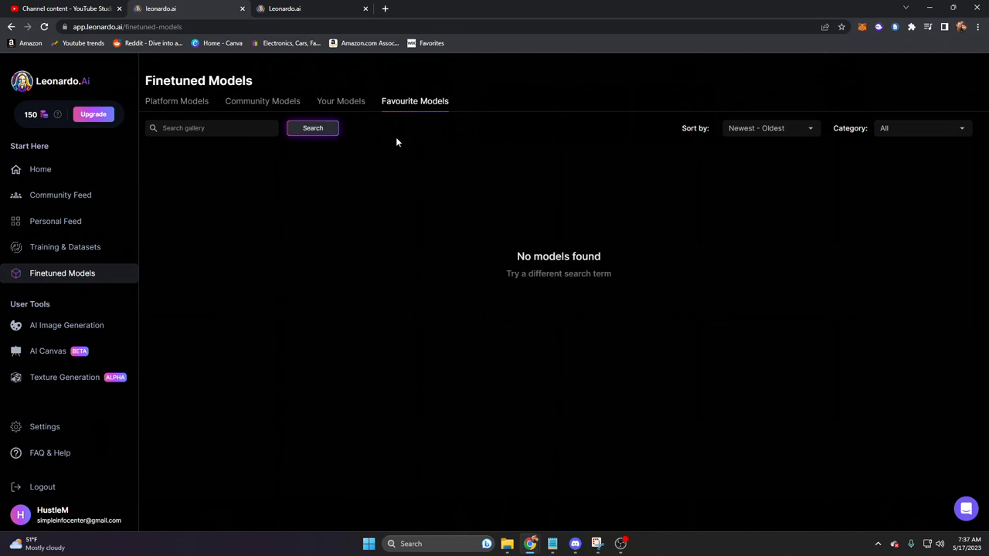
pyautogui.click(262, 100)
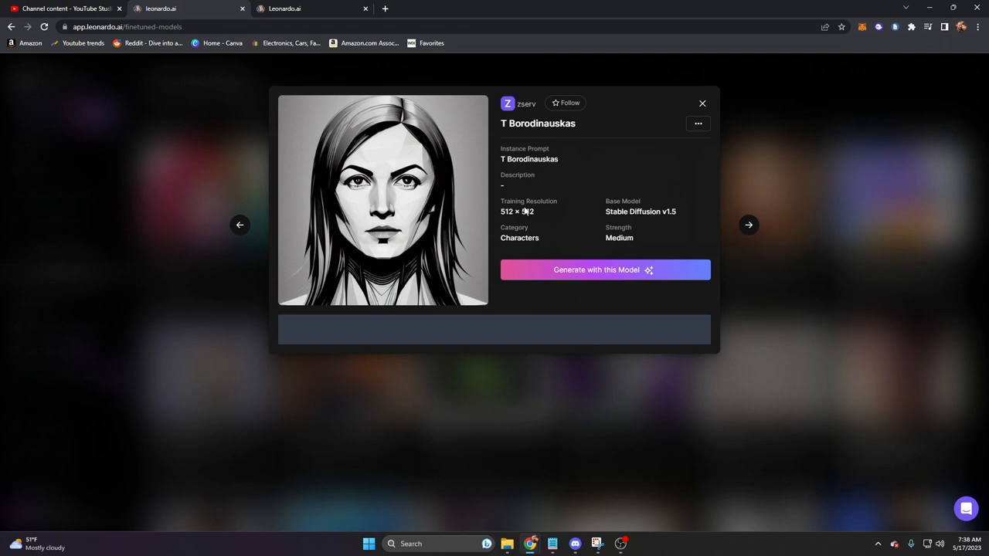
# Scroll the T Borodinauskas model panel to its grid of generated images.
pyautogui.scroll(-3)
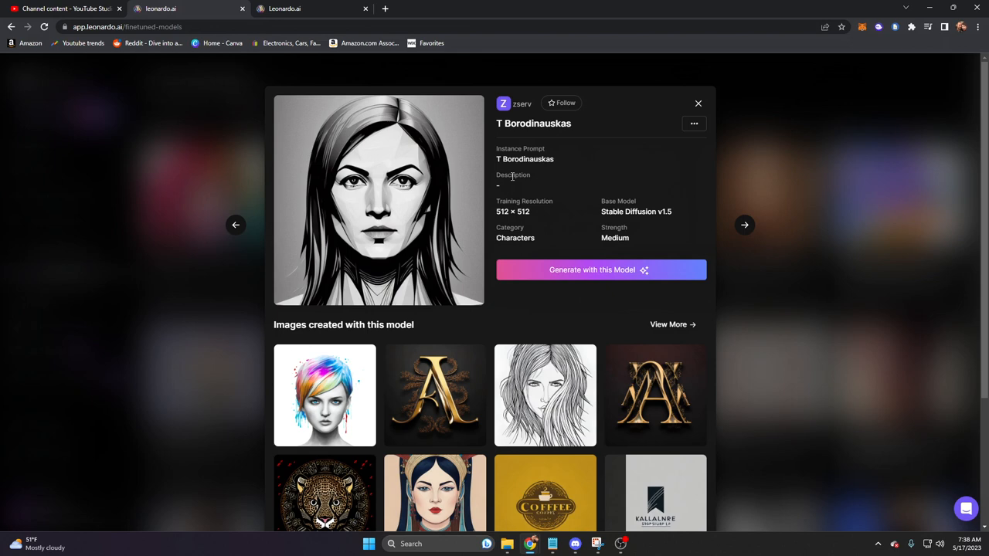
pyautogui.moveTo(669, 223)
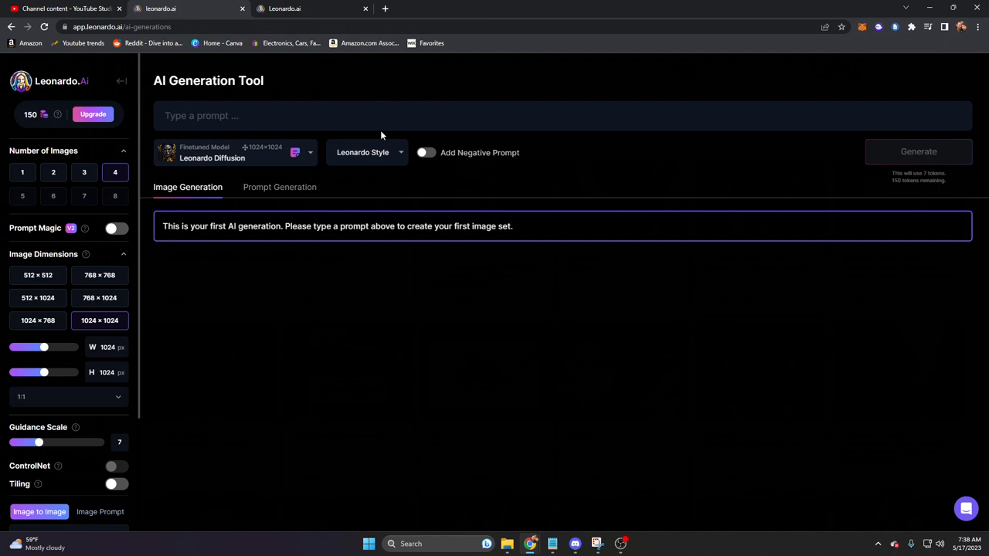
pyautogui.moveTo(31, 162)
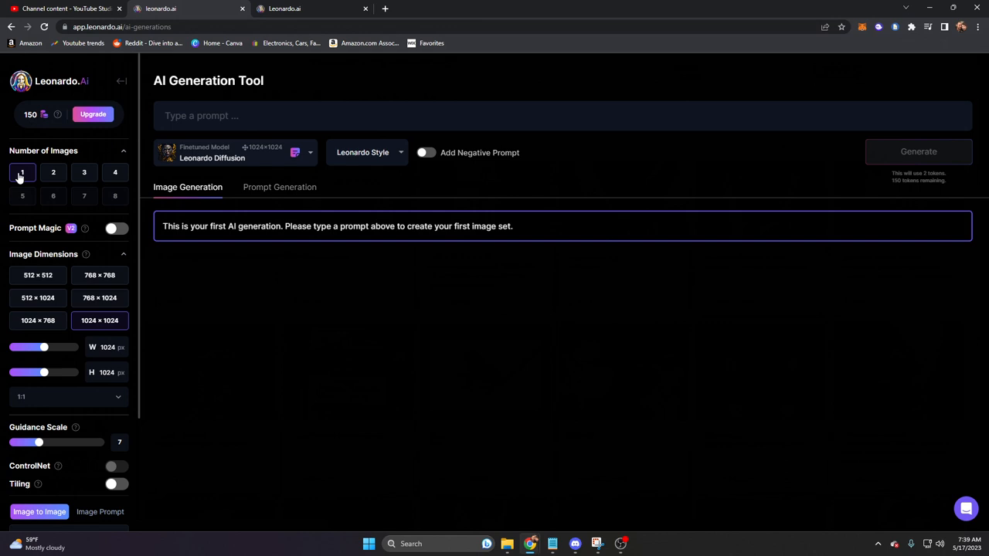
pyautogui.moveTo(85, 228)
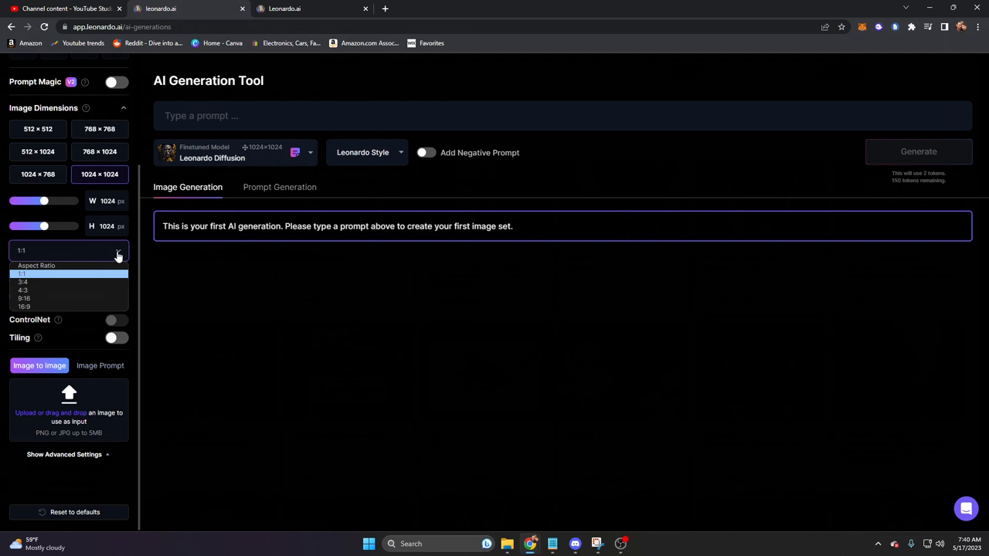
pyautogui.moveTo(87, 299)
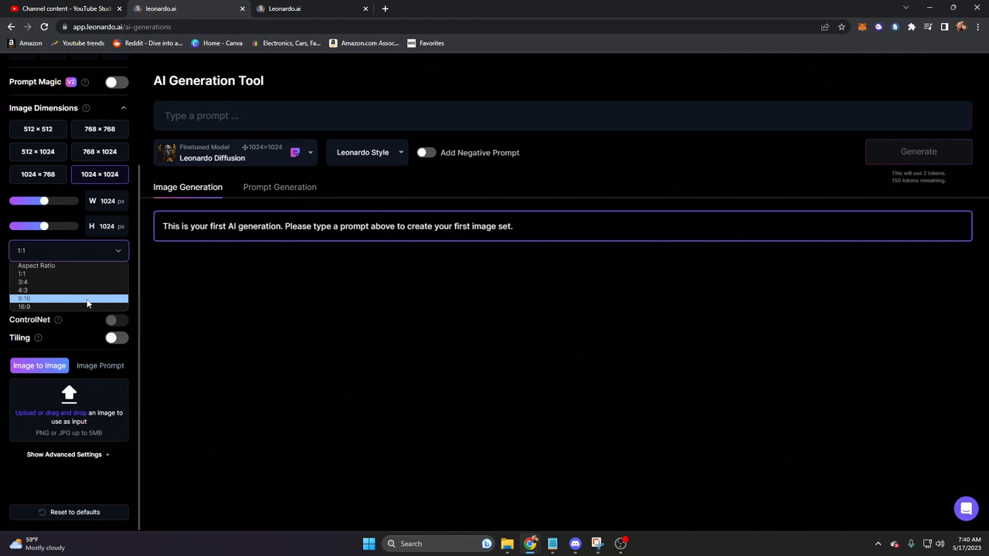
pyautogui.moveTo(69, 282)
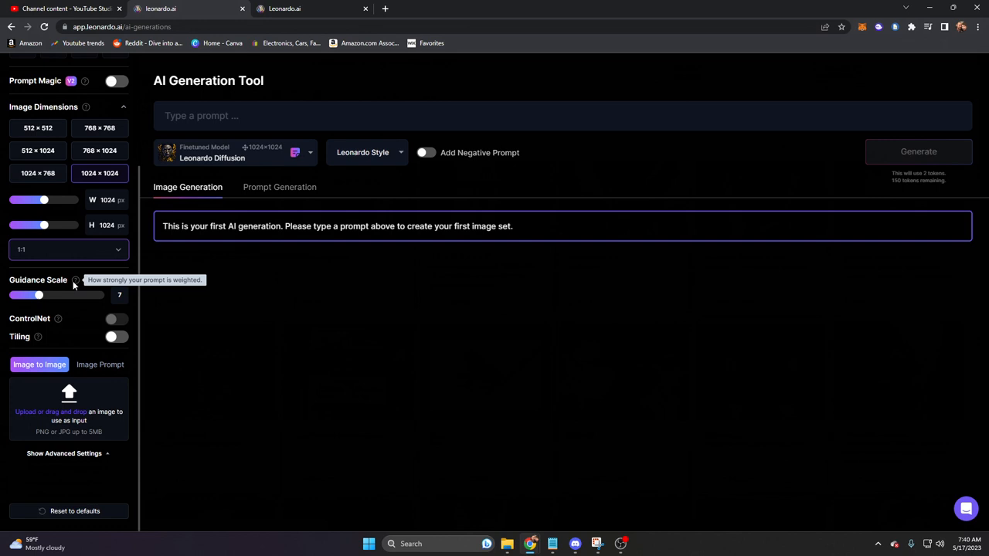
# Scroll through the generation settings with the aspect ratio left at 1:1.
pyautogui.scroll(3)
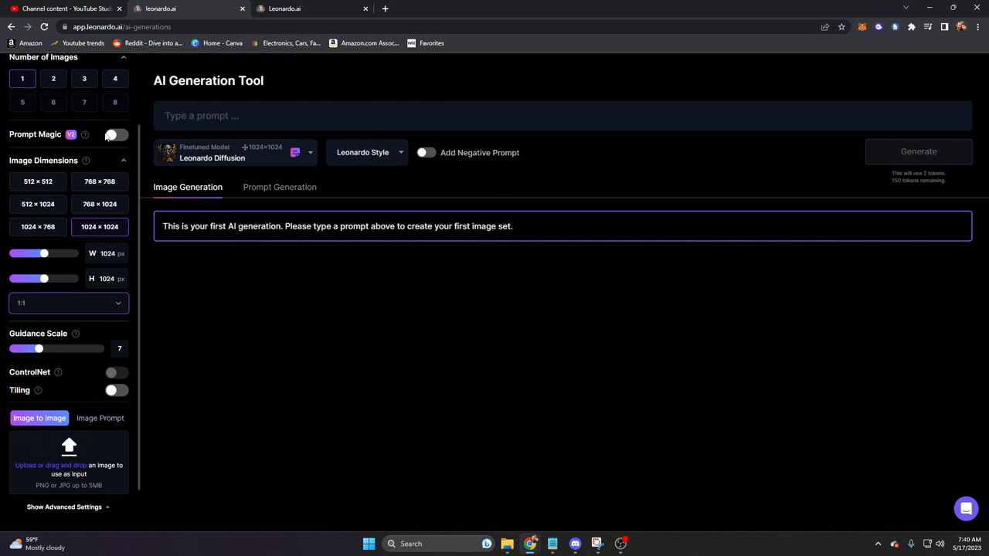
pyautogui.scroll(-3)
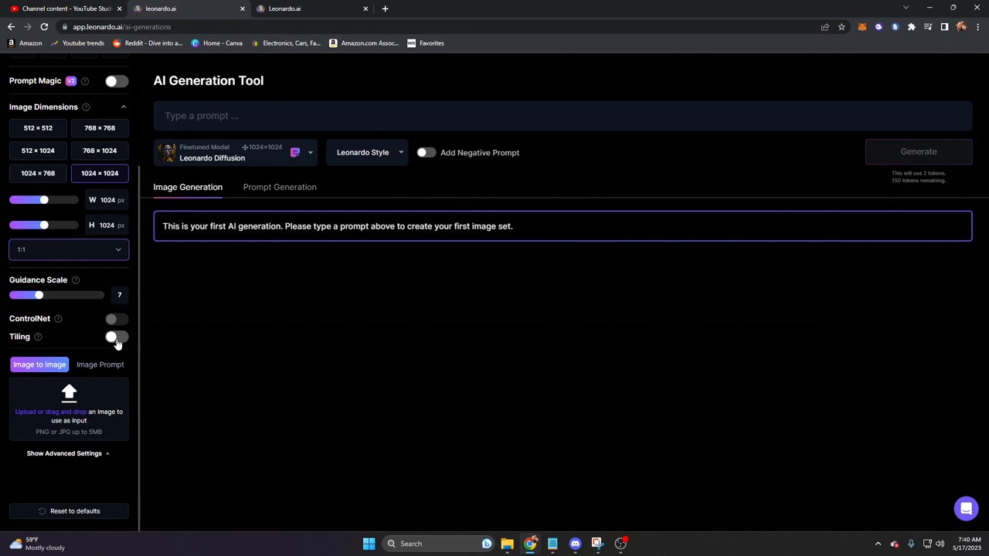
pyautogui.moveTo(37, 336)
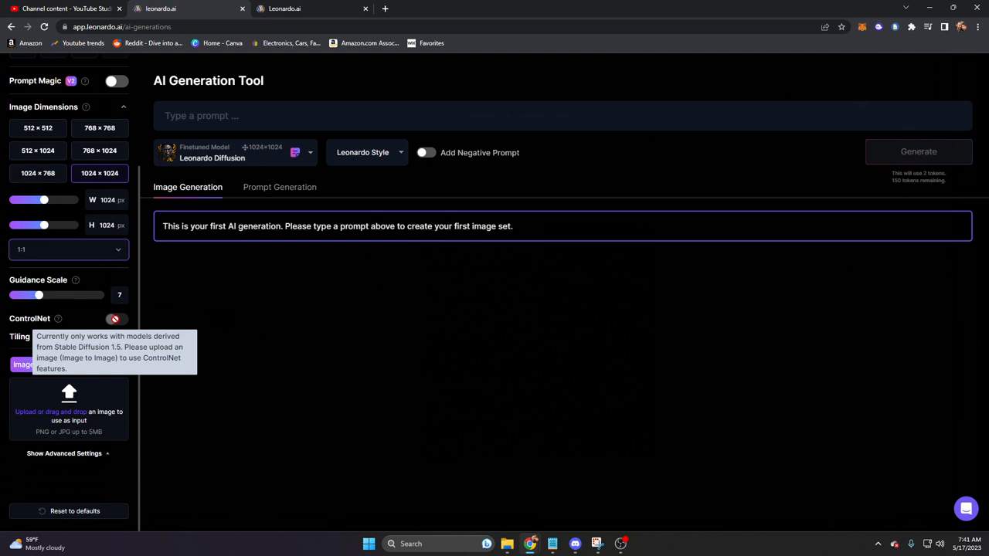
pyautogui.moveTo(165, 324)
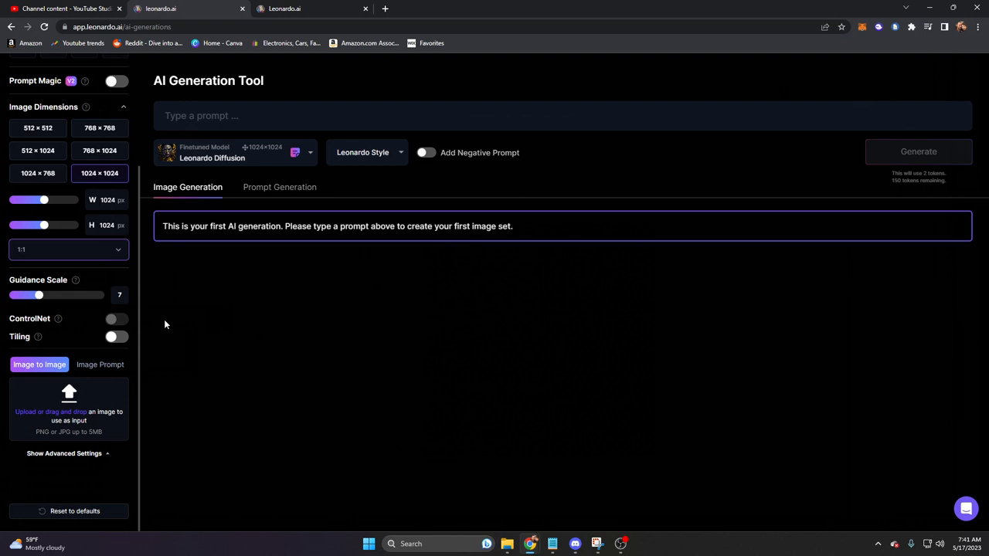
pyautogui.moveTo(40, 365)
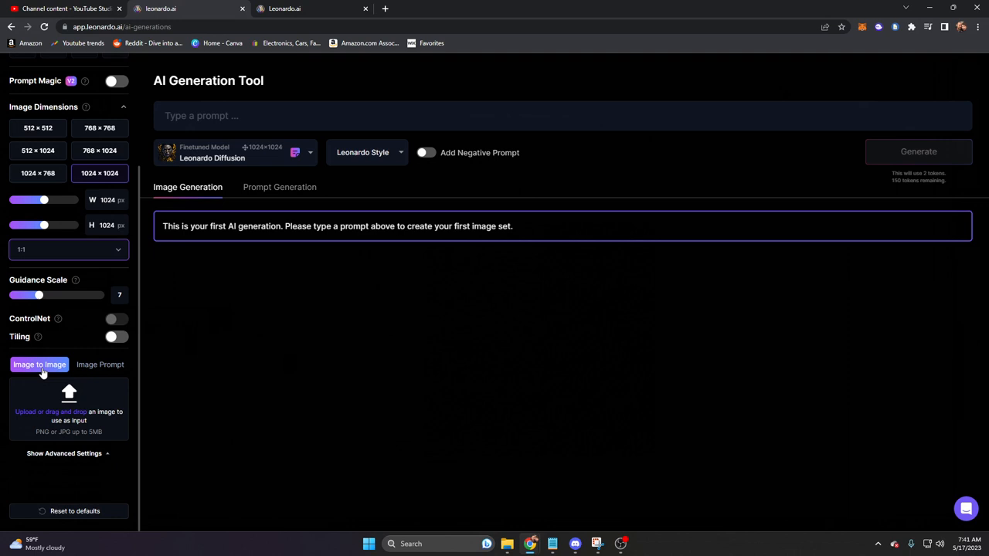
pyautogui.moveTo(74, 425)
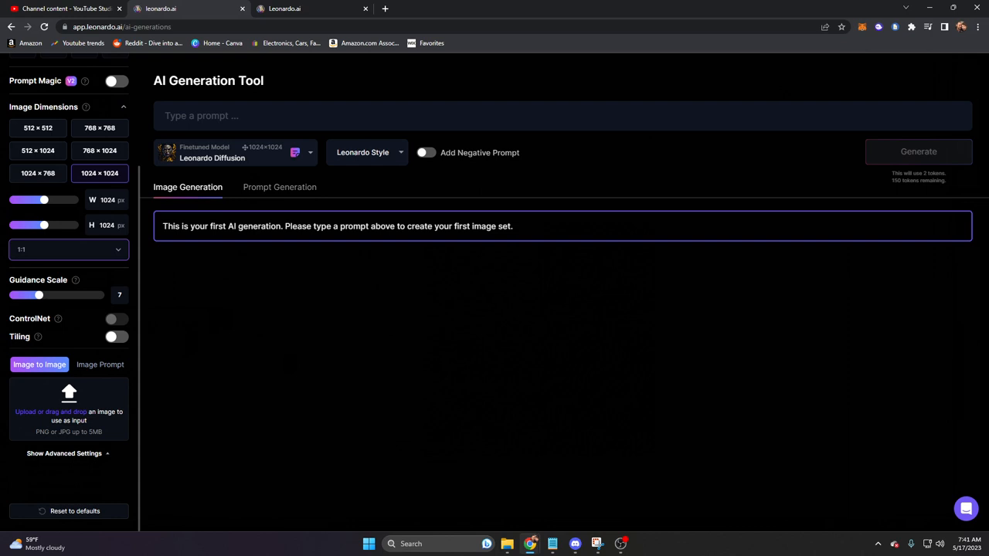
# Empty the prompt box and show the Finetuned Model choices.
pyautogui.write('Tex')
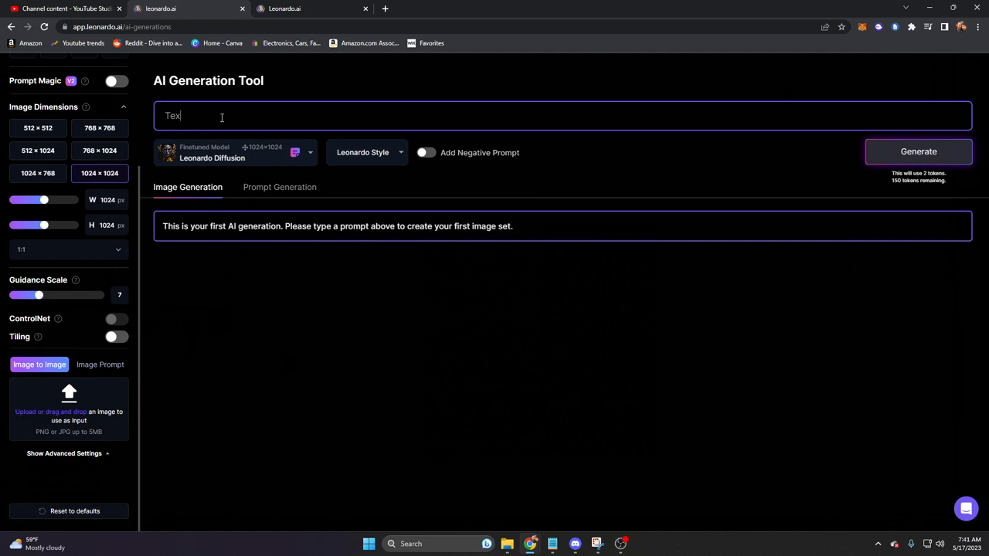
pyautogui.click(310, 152)
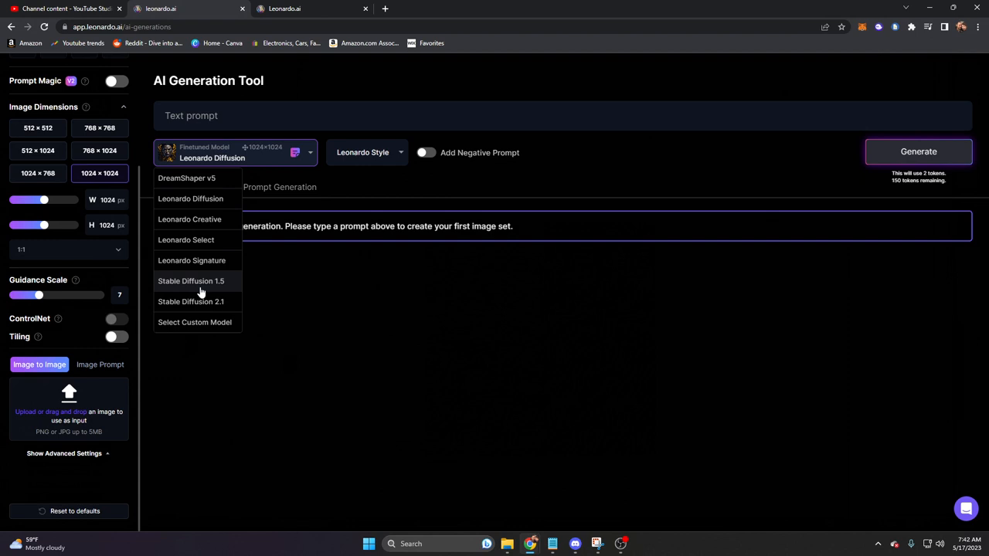
# Pick Leonardo Select, then change the model to Leonardo Creative at 768×768.
pyautogui.click(189, 219)
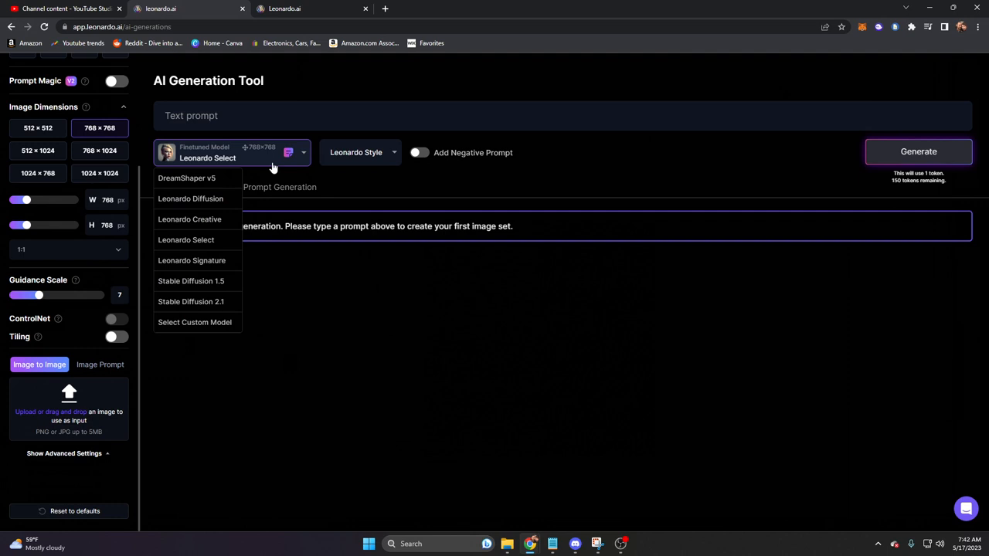
pyautogui.click(191, 301)
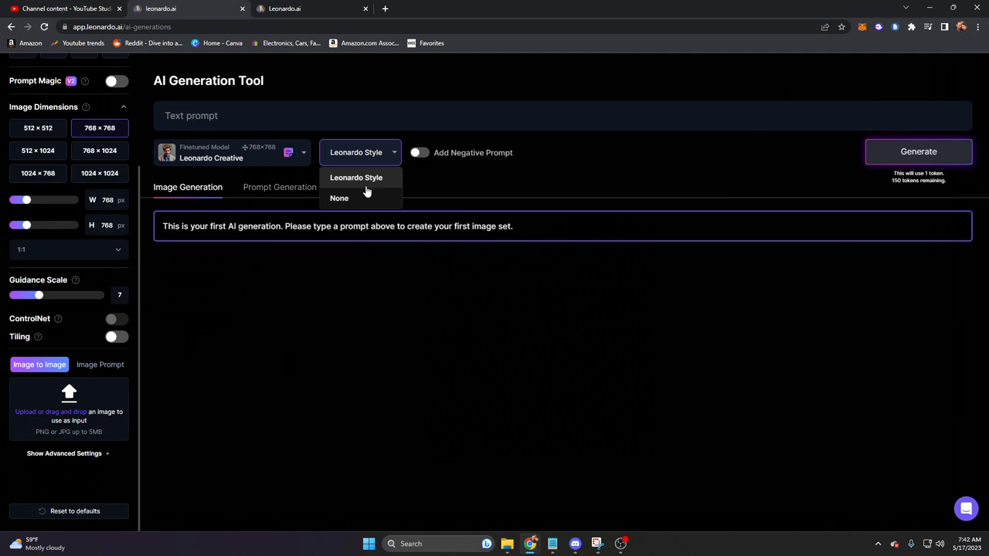
pyautogui.moveTo(398, 157)
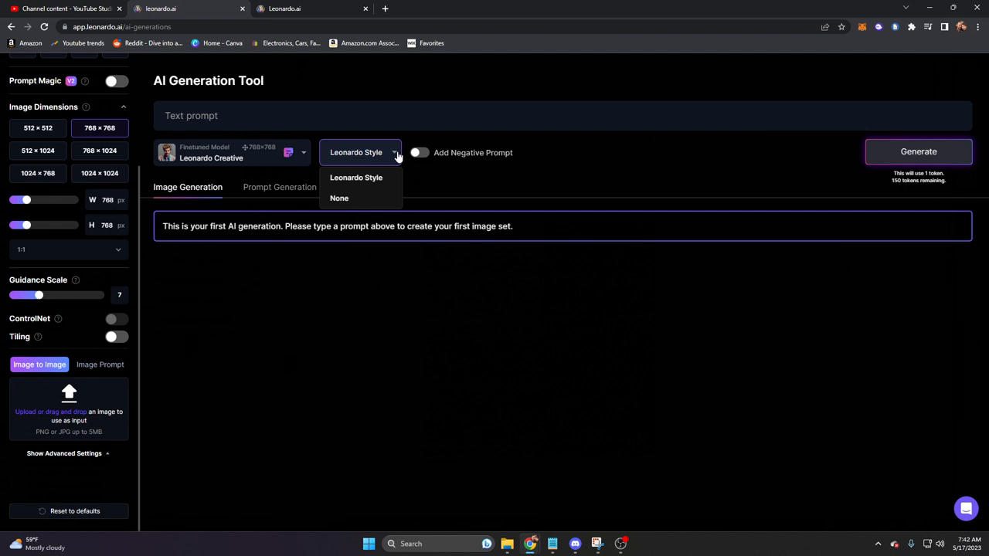
# Generate one image from 'A beautiful overhead mountain landscape, edo era japan housing'.
pyautogui.write('A beautiful overhead')
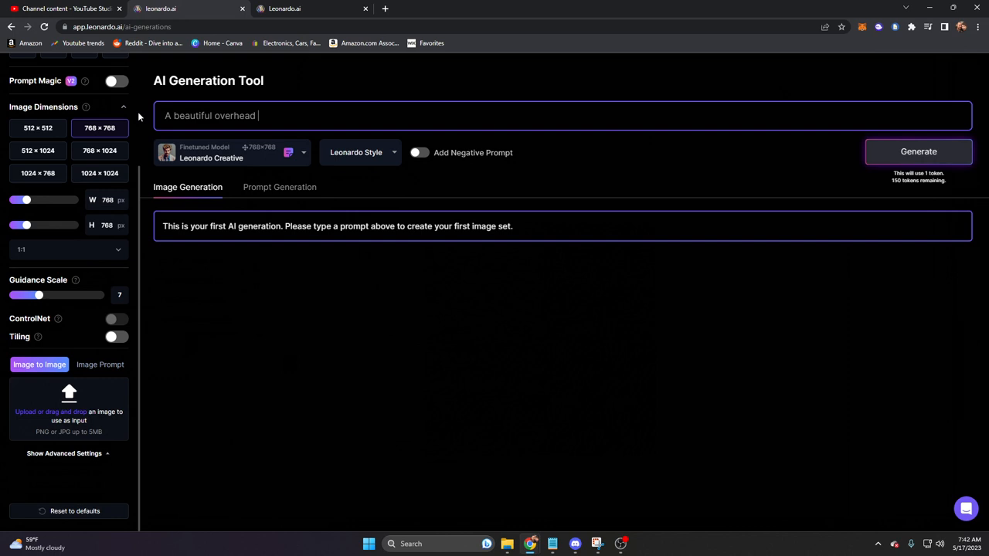
pyautogui.write('mountain landscape, feudal era japan')
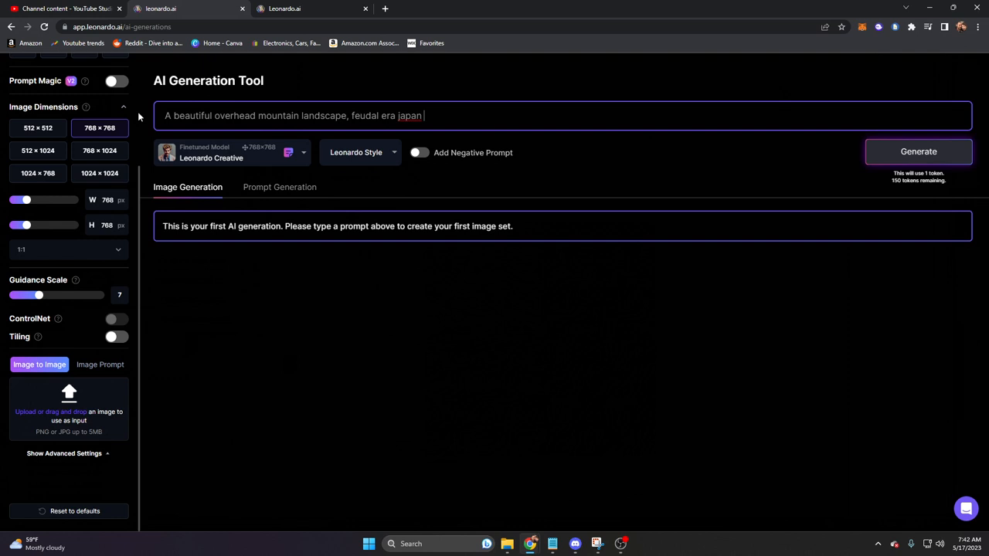
pyautogui.write('edo era japan housing')
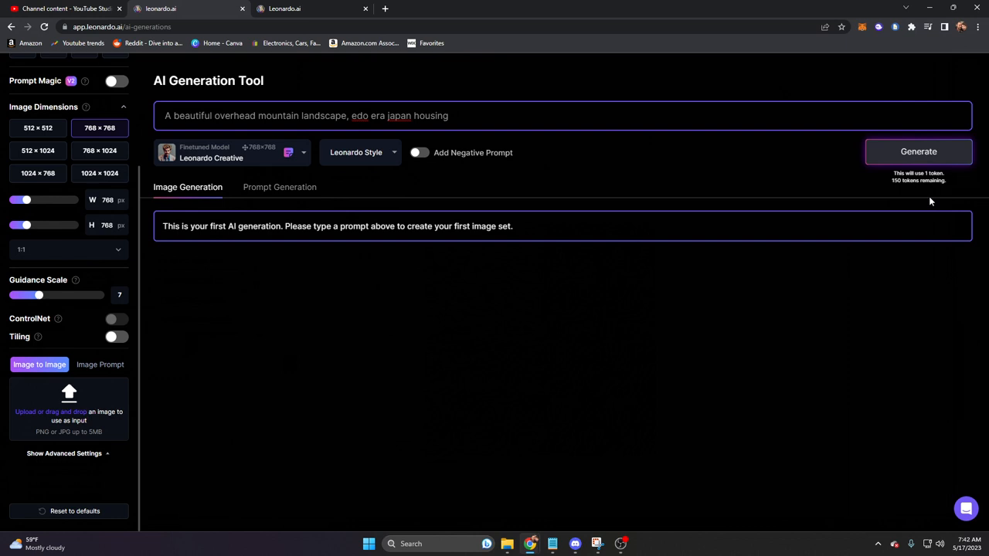
pyautogui.moveTo(911, 185)
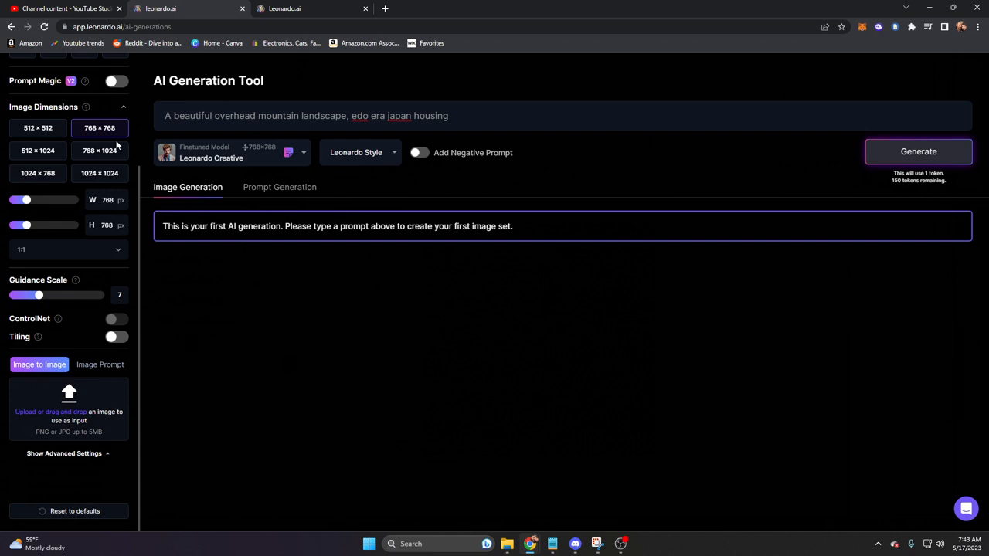
pyautogui.click(918, 152)
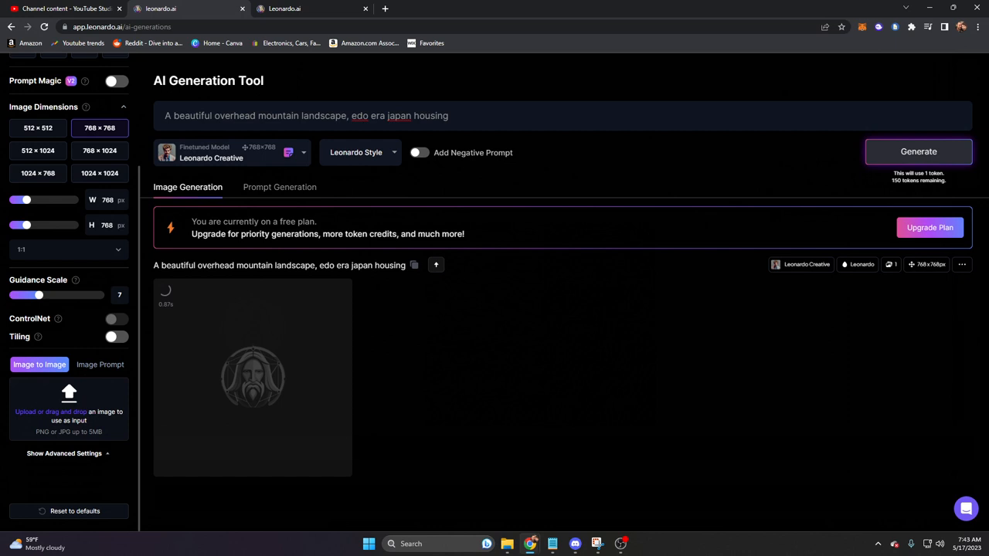
# Check the Training & Datasets job status showing Landscape Model training complete.
pyautogui.click(232, 152)
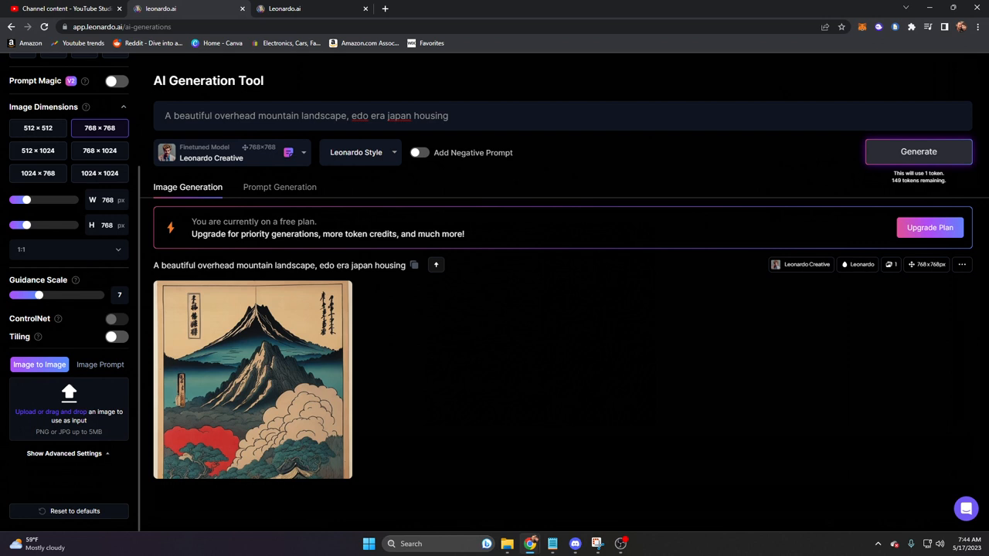
pyautogui.click(65, 247)
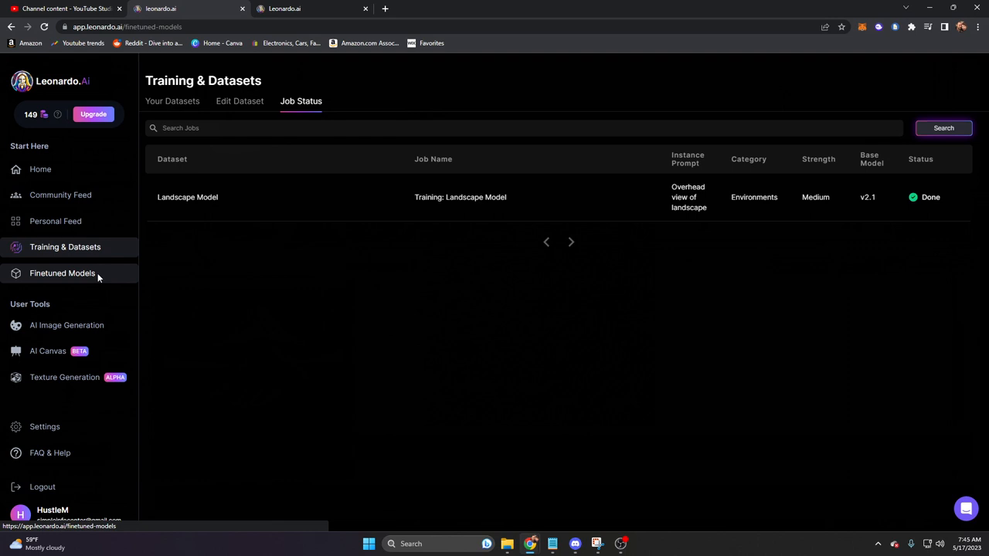
# Open the Landscape Model from Your Models and start generating with it.
pyautogui.click(61, 272)
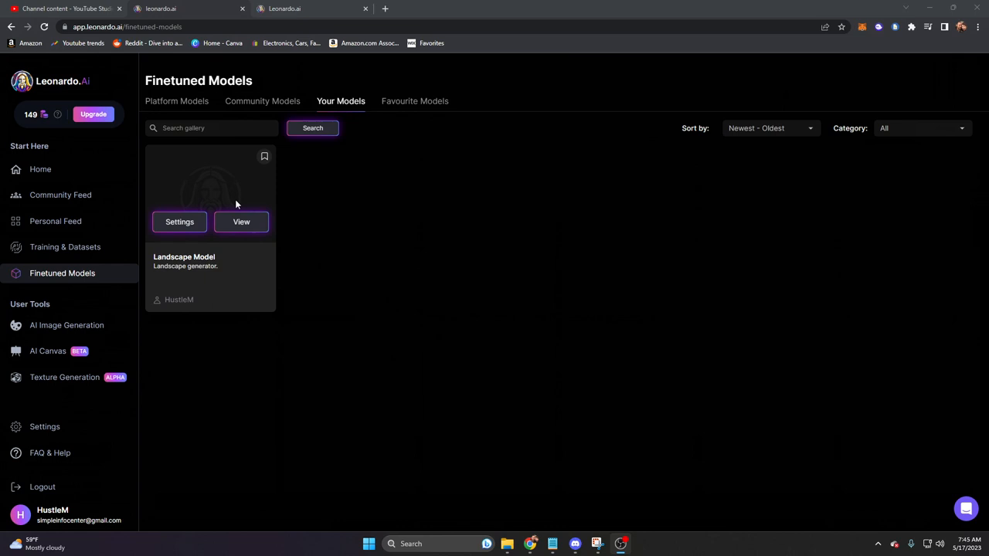
pyautogui.click(241, 221)
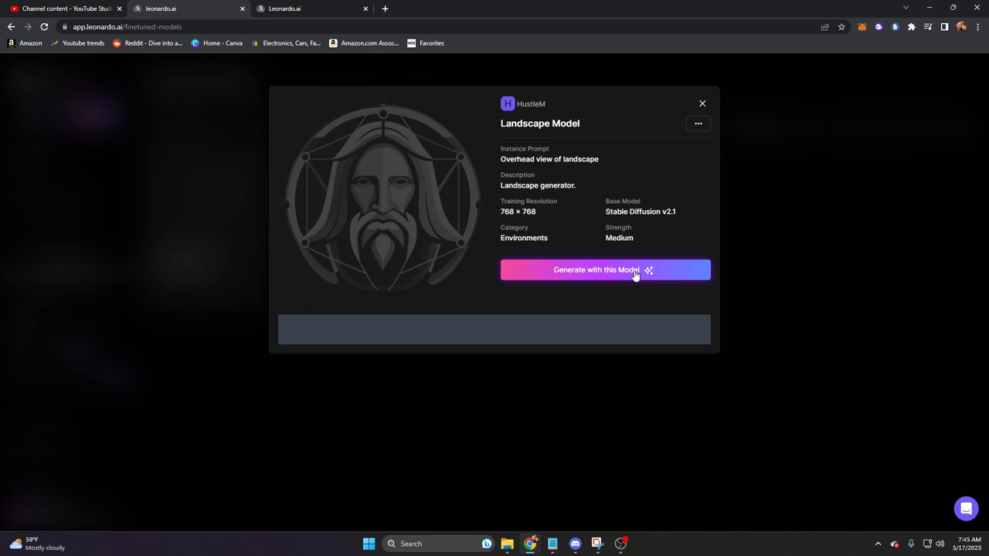
pyautogui.click(604, 269)
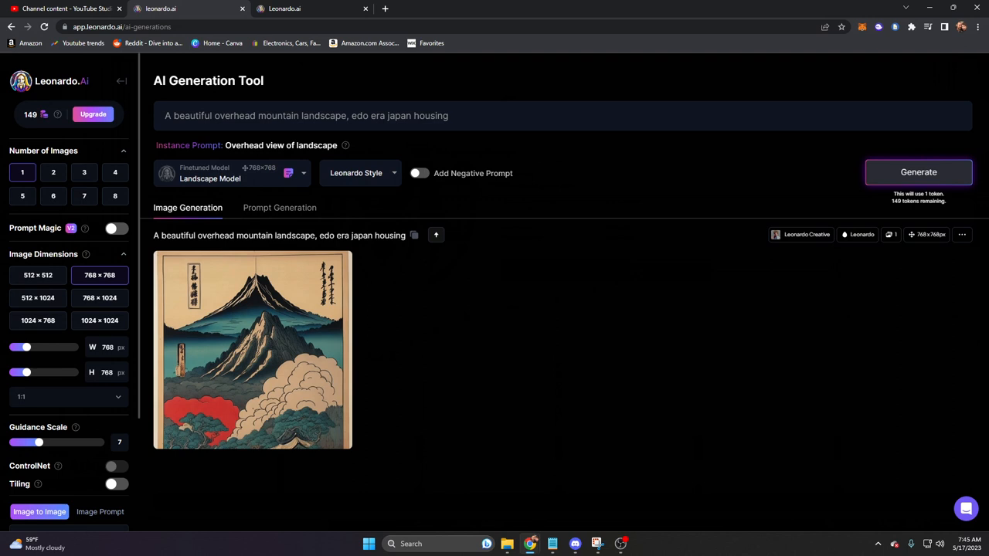
# Generate with the Landscape Model, scroll through the mountain valley result, then open Finetuned Models.
pyautogui.click(918, 172)
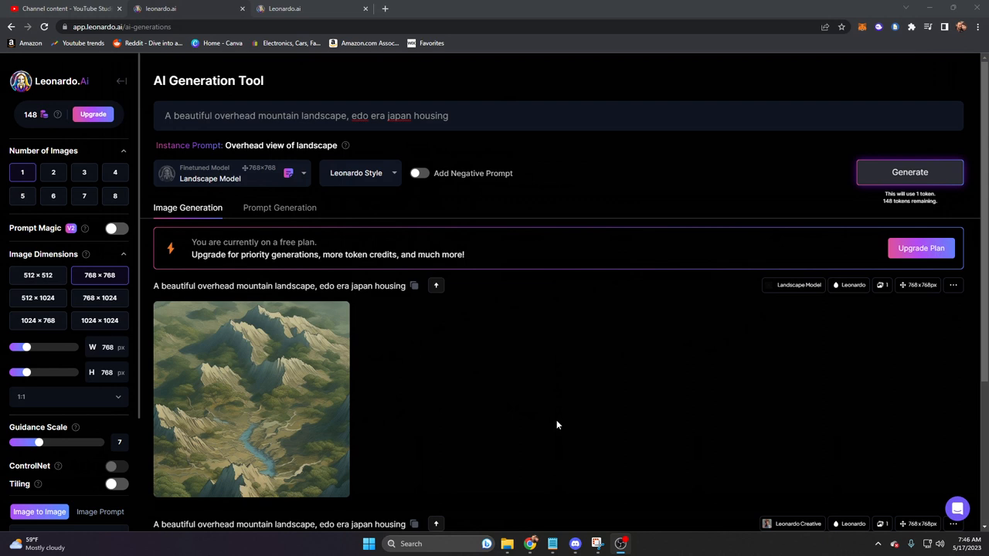
pyautogui.scroll(-3)
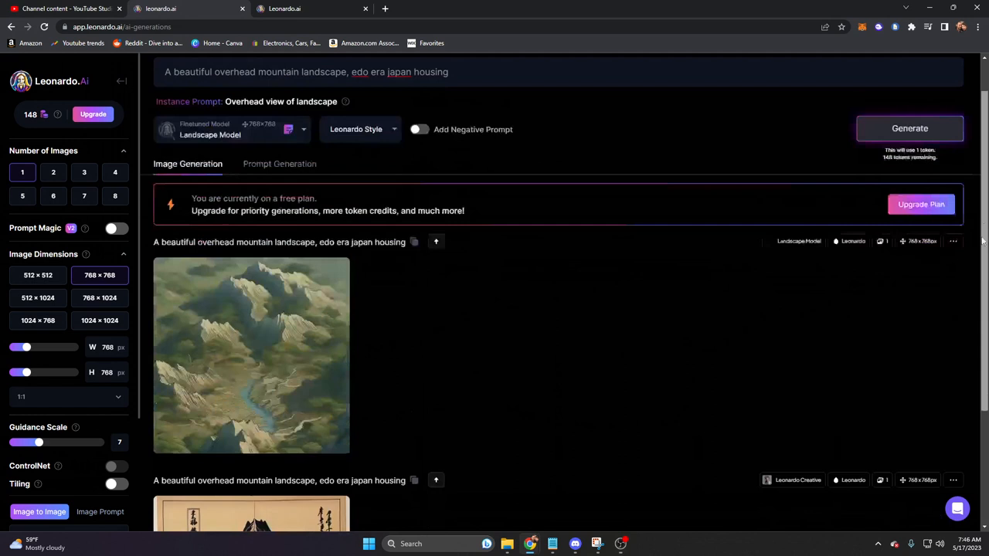
pyautogui.scroll(-3)
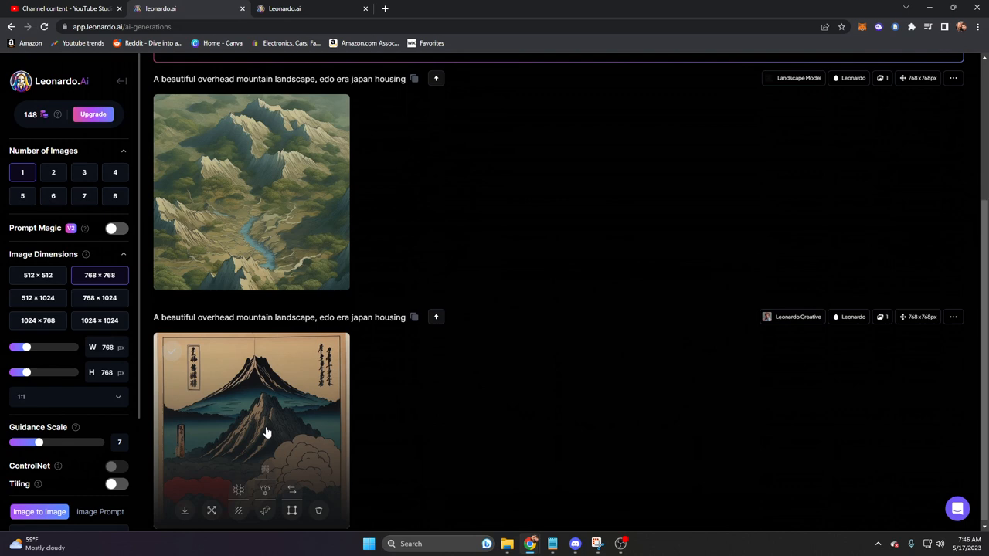
pyautogui.moveTo(464, 429)
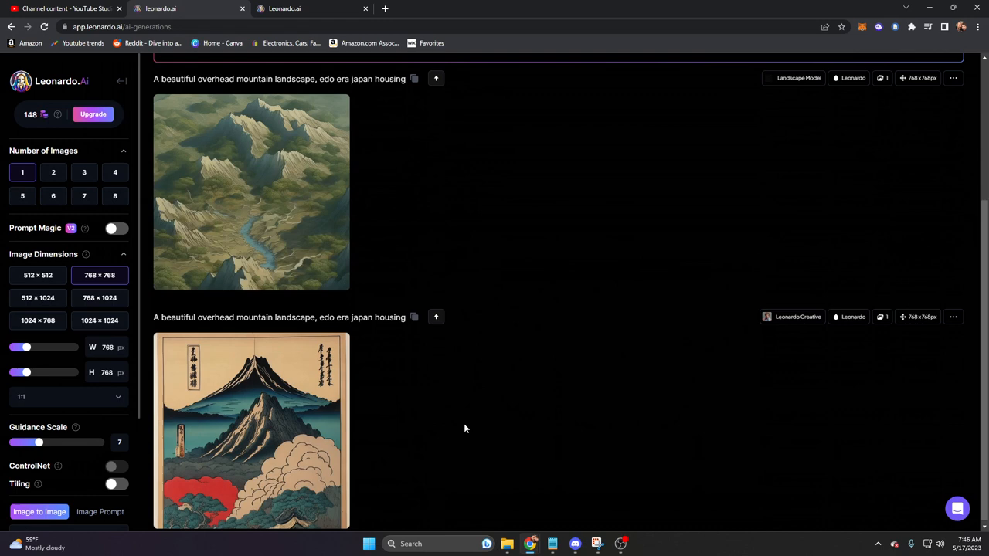
pyautogui.click(62, 272)
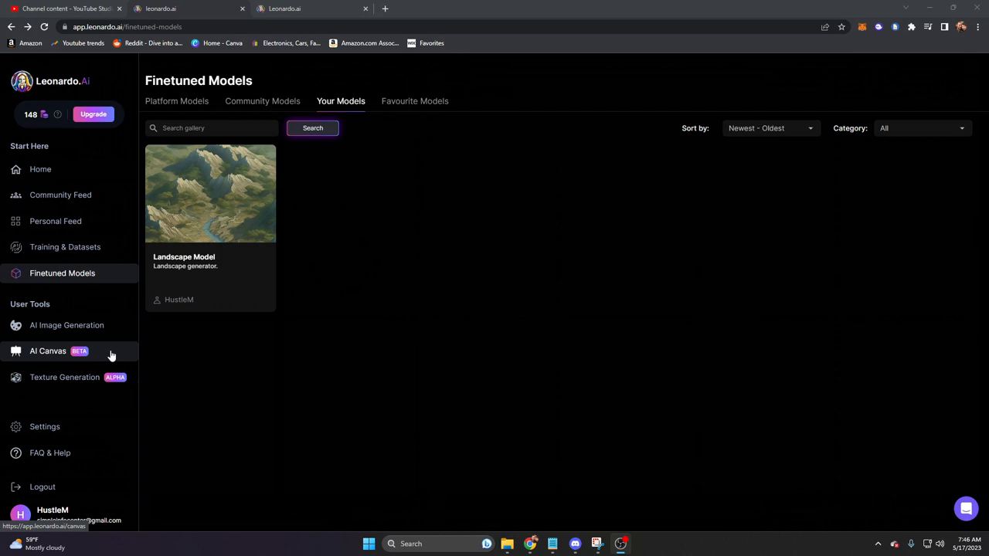
# Open AI Canvas and enter the prompt 'A beautiful overhead view of mountain landscape'.
pyautogui.click(47, 351)
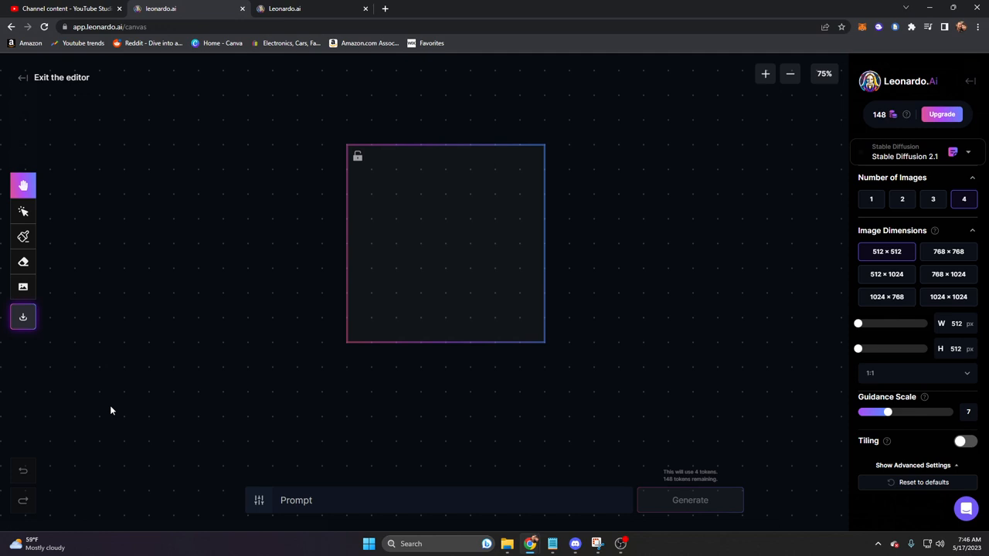
pyautogui.click(452, 500)
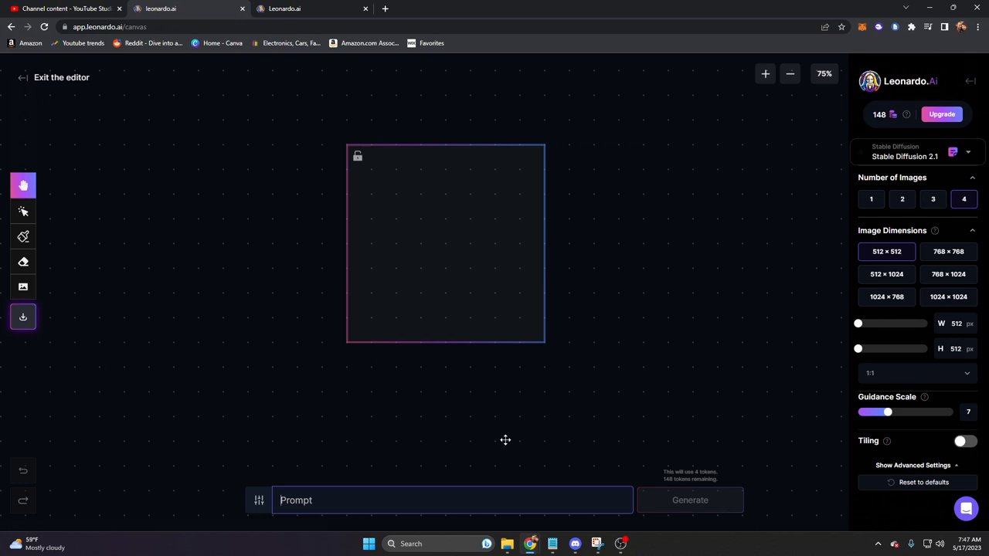
pyautogui.moveTo(907, 429)
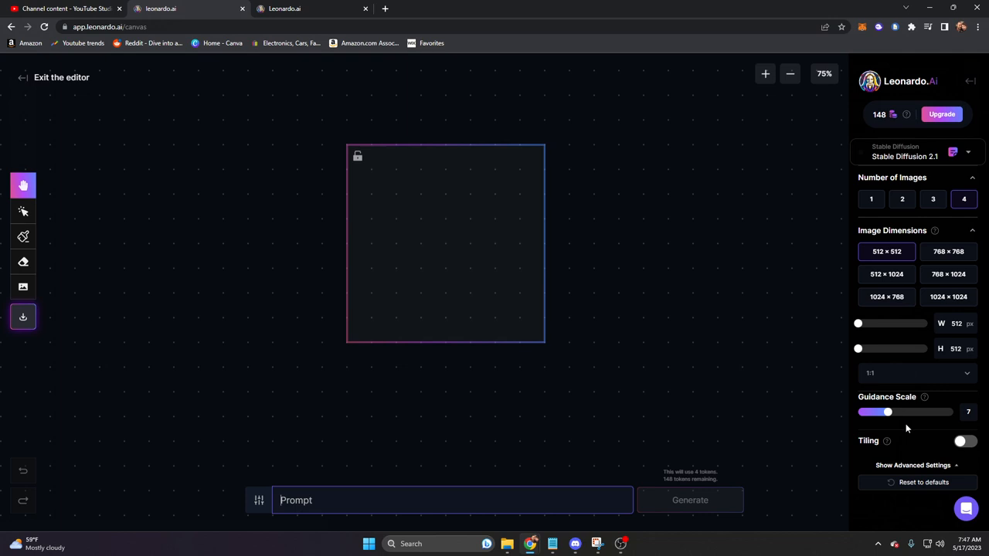
pyautogui.moveTo(805, 496)
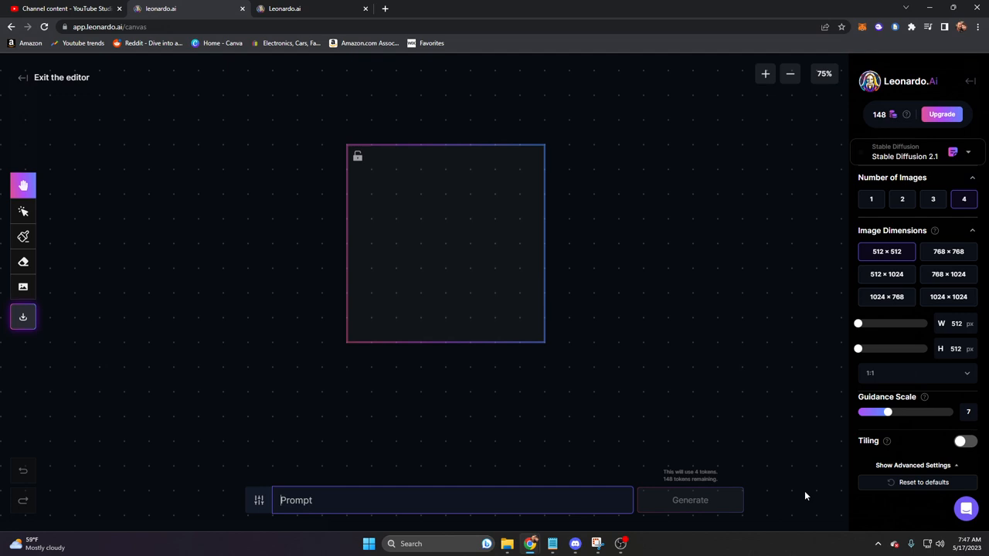
pyautogui.write('A beautiful overhead view of mountain landscape')
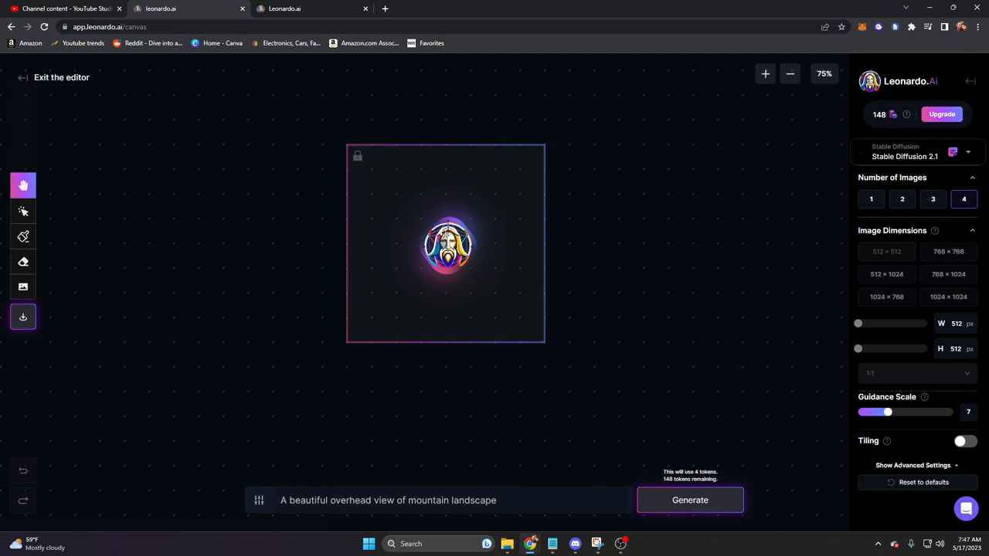
# Generate canvas options and accept option 4/4, the green forested valley.
pyautogui.click(689, 500)
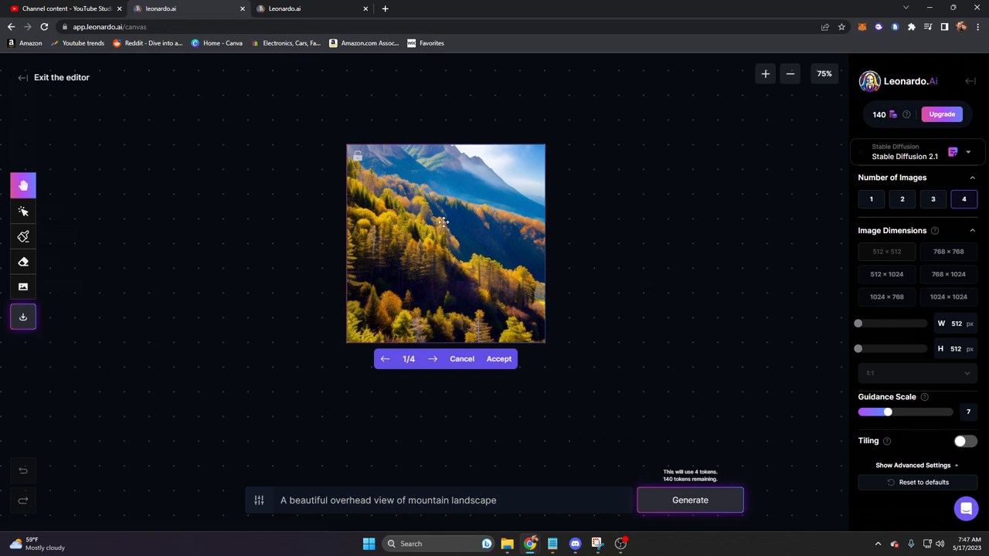
pyautogui.moveTo(507, 446)
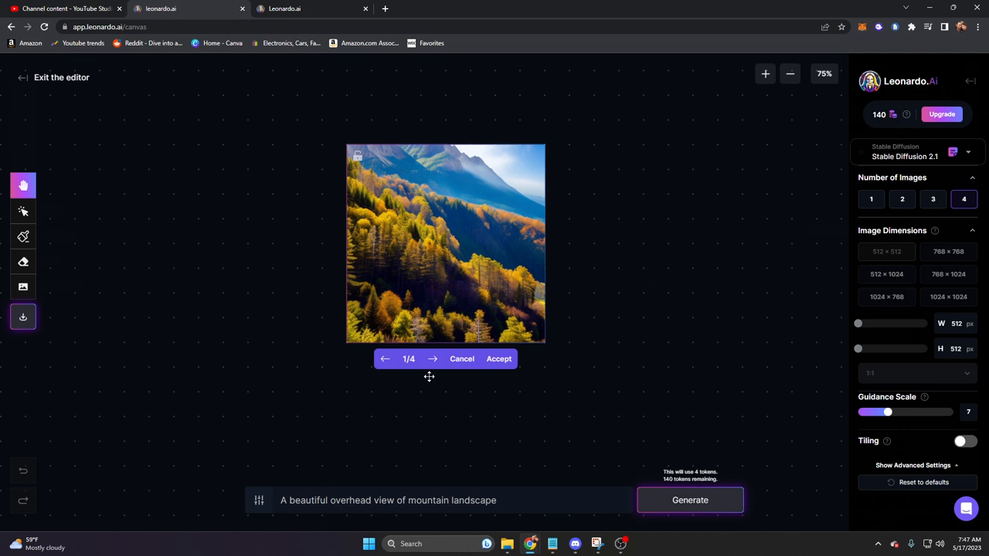
pyautogui.click(432, 359)
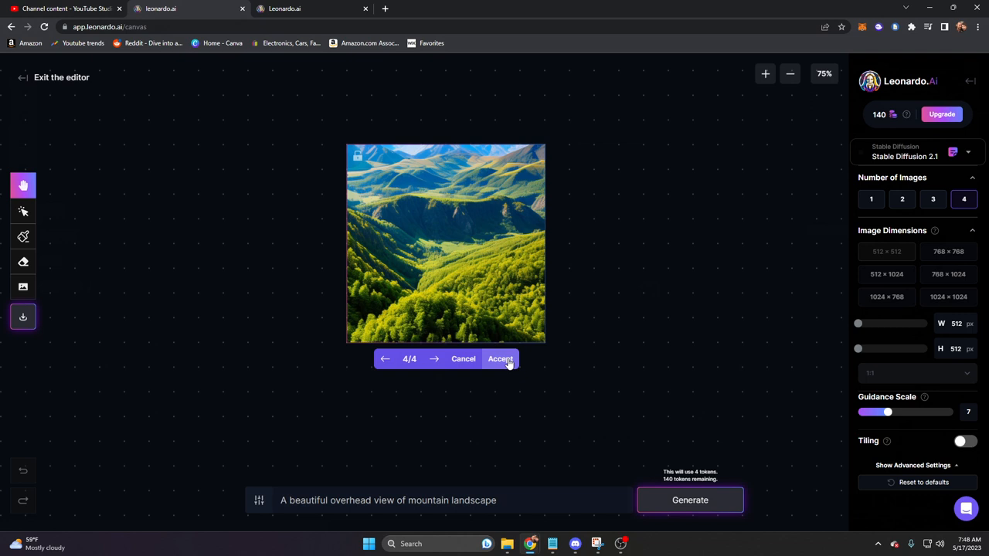
pyautogui.click(501, 358)
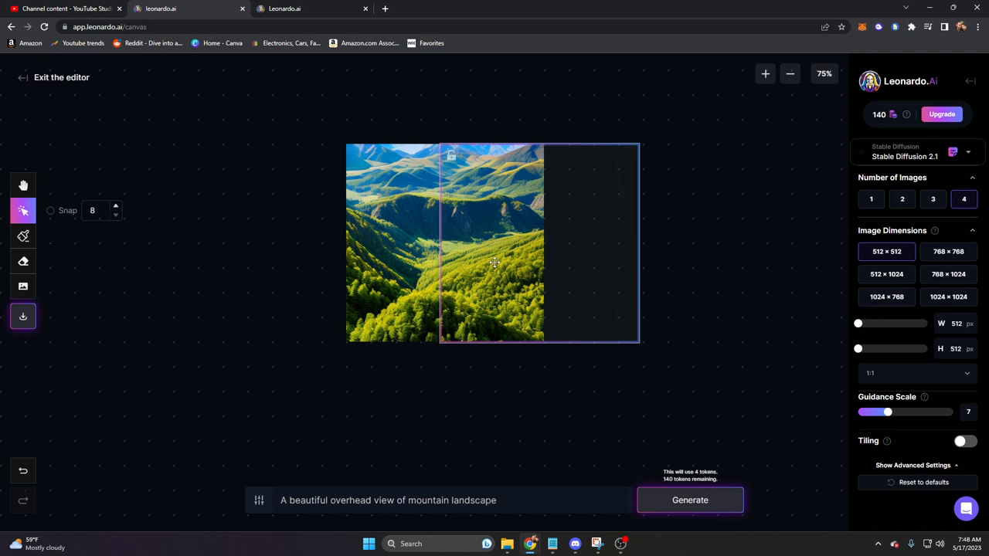
pyautogui.moveTo(533, 247)
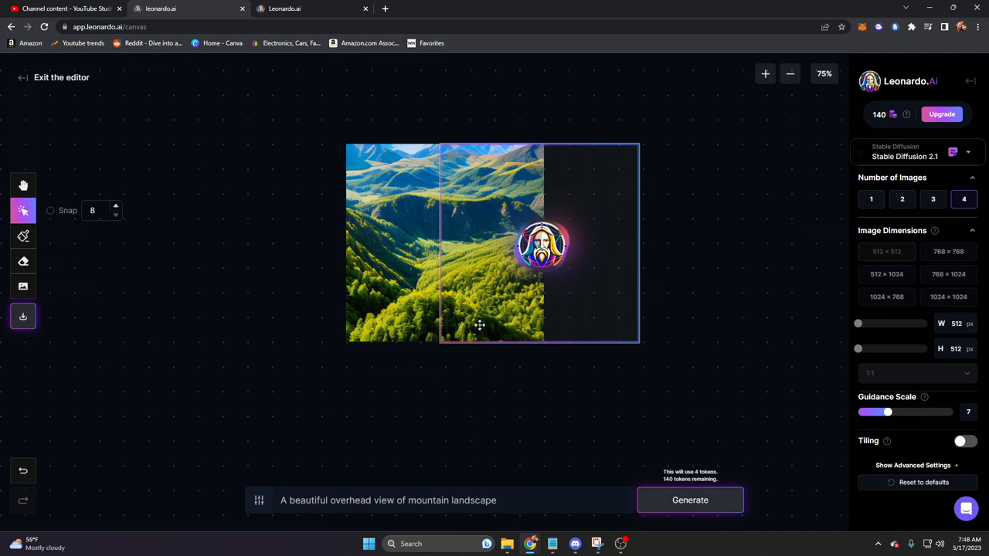
# Generate a right-side extension of the valley image and accept the fourth option.
pyautogui.click(689, 500)
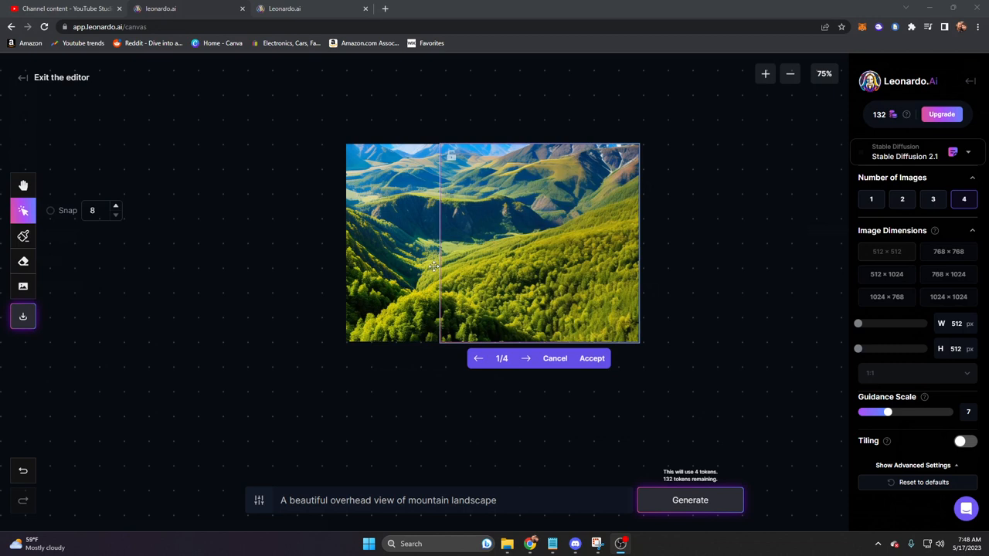
pyautogui.click(526, 357)
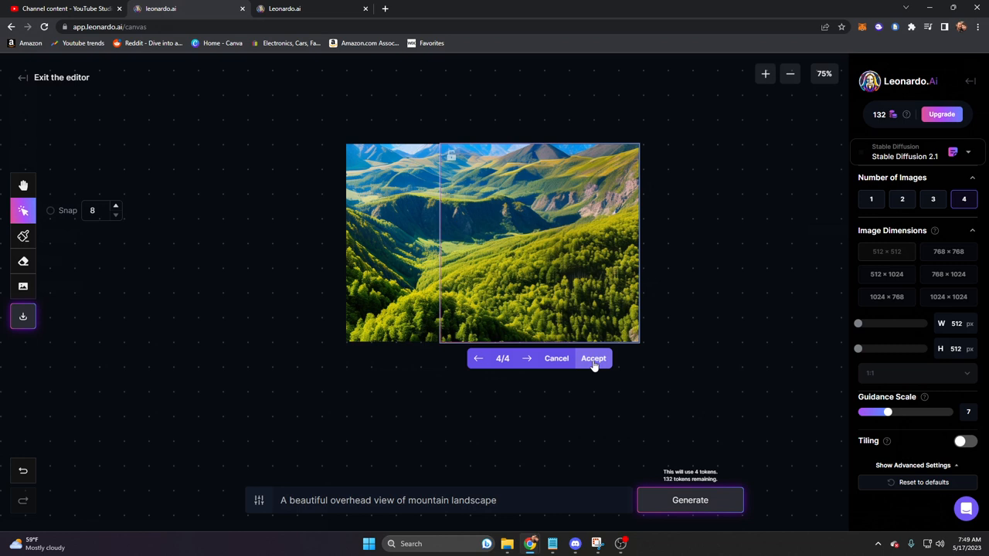
pyautogui.click(593, 358)
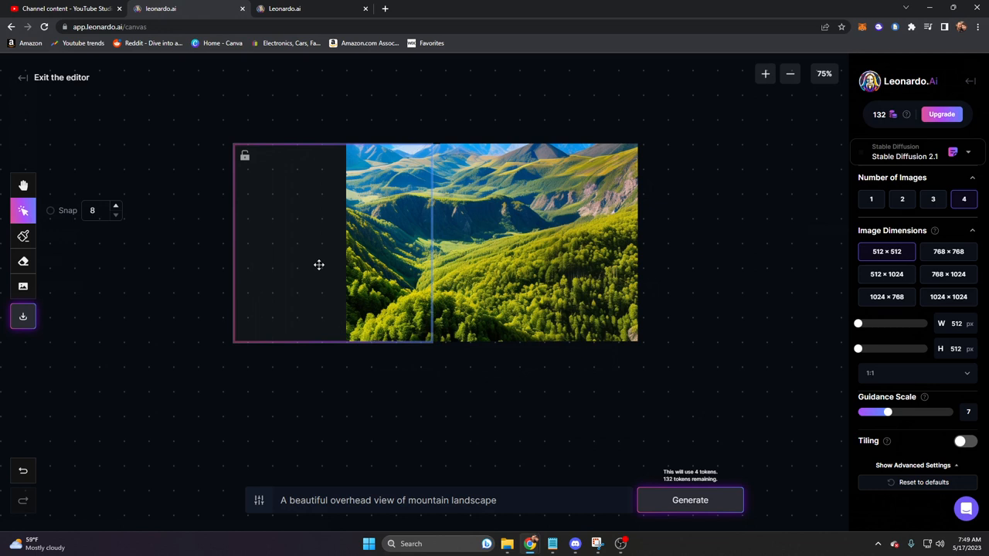
# Generate a forested left-side extension and accept the first option.
pyautogui.click(689, 500)
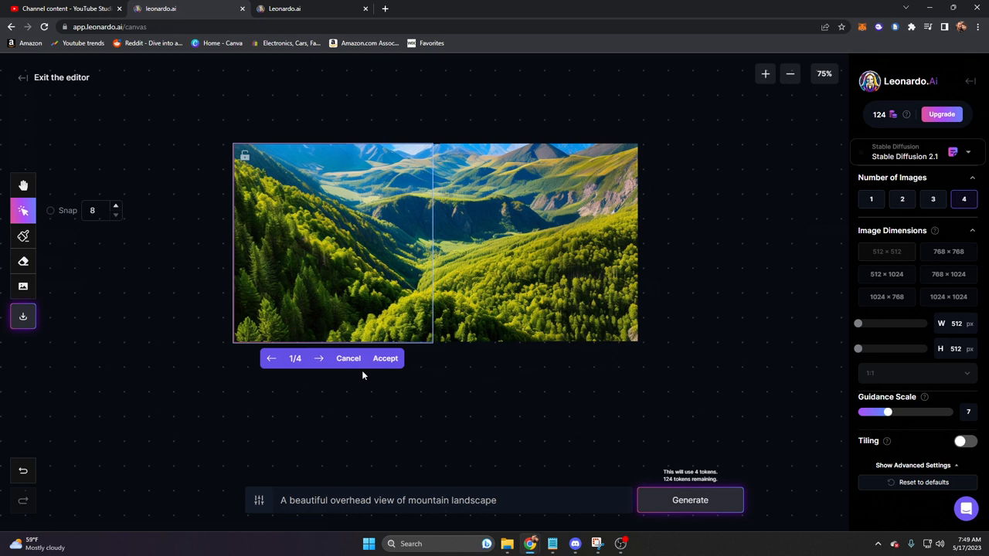
pyautogui.click(384, 357)
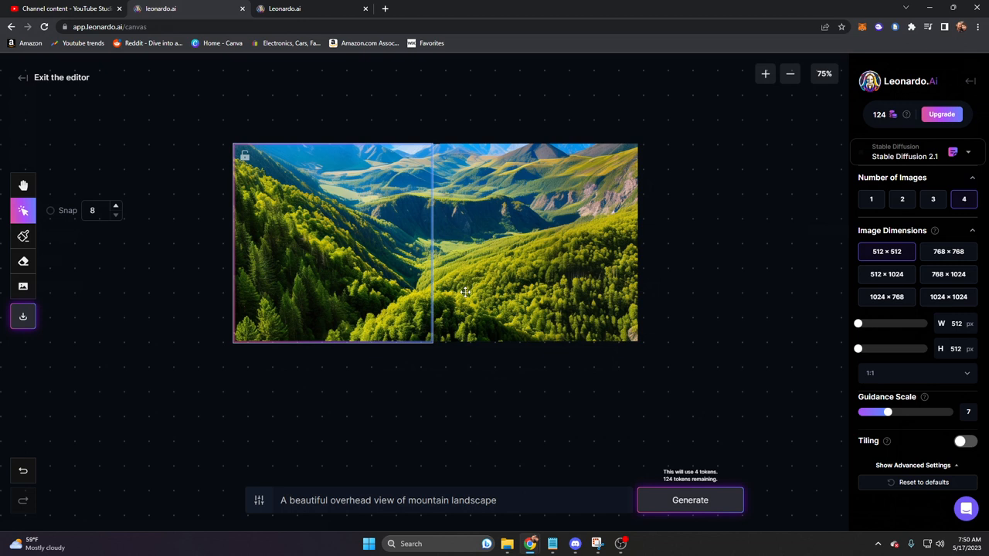
pyautogui.moveTo(517, 288)
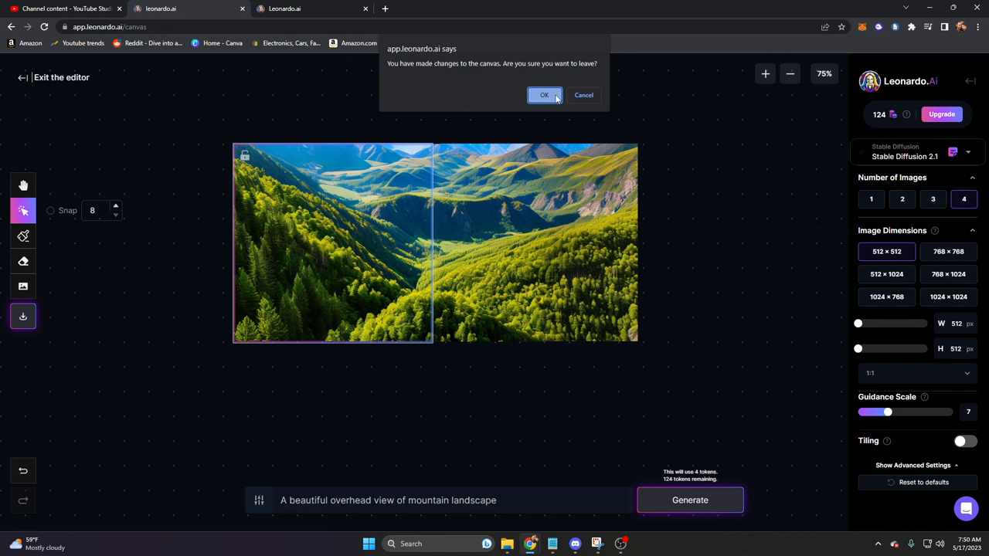
# Leave the canvas despite unsaved changes and try uploading a new 3D object.
pyautogui.click(544, 95)
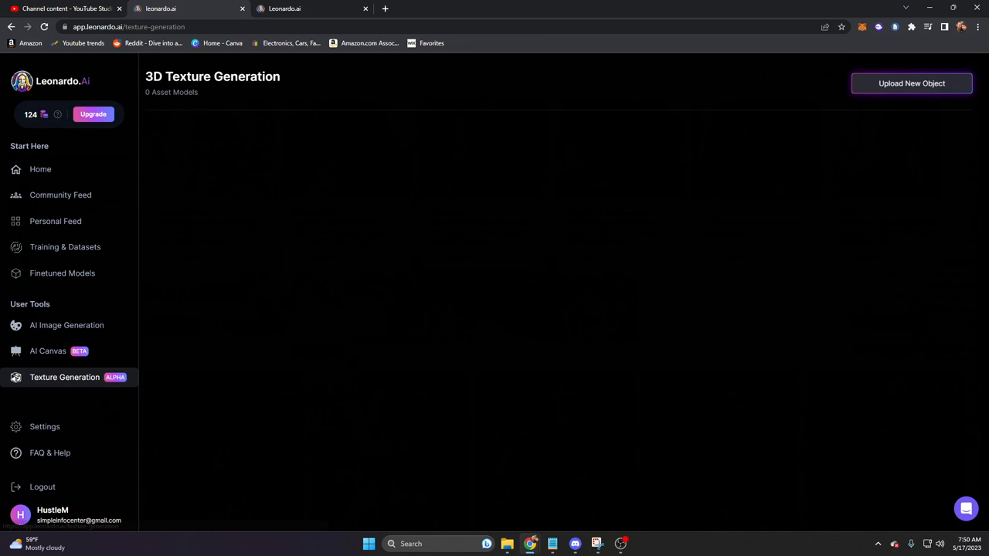
pyautogui.moveTo(449, 251)
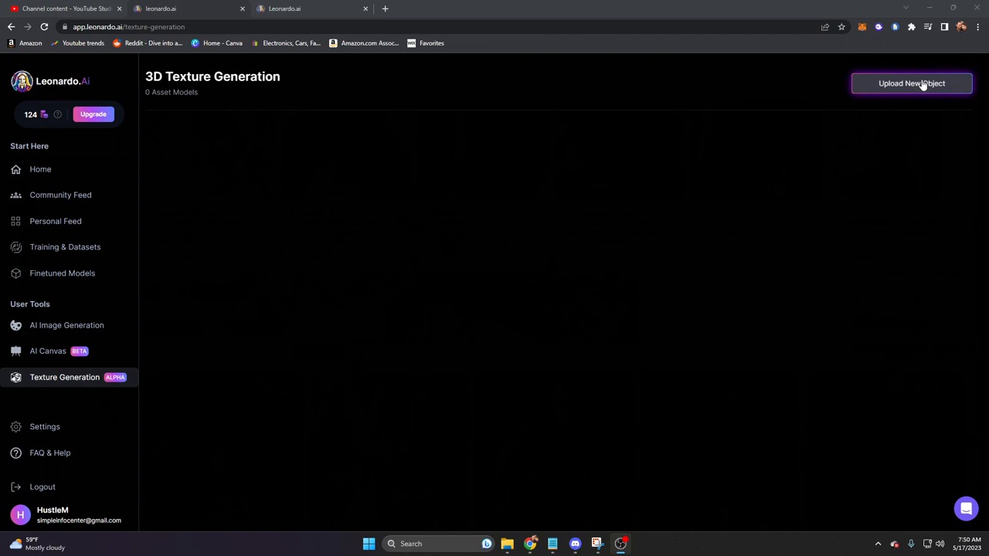
pyautogui.click(911, 84)
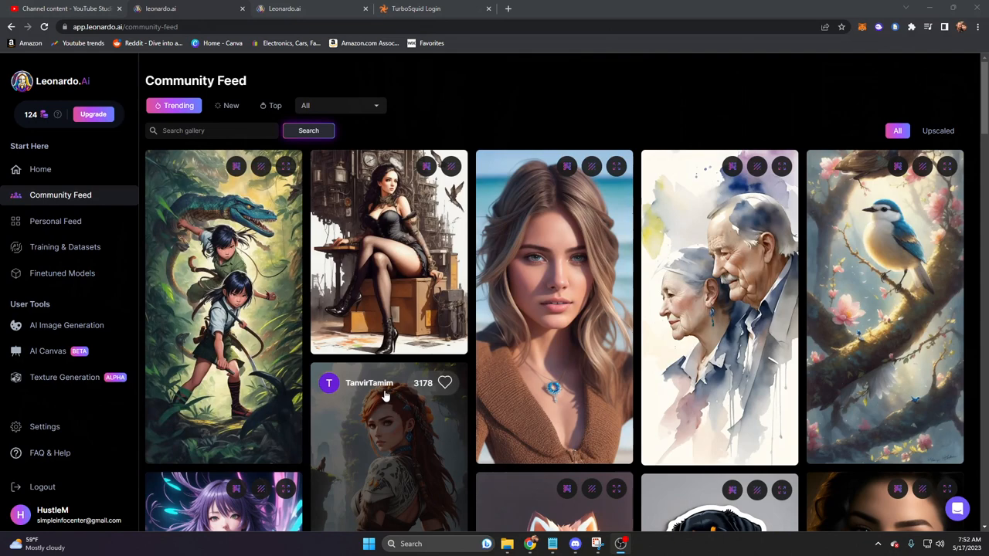
pyautogui.moveTo(464, 236)
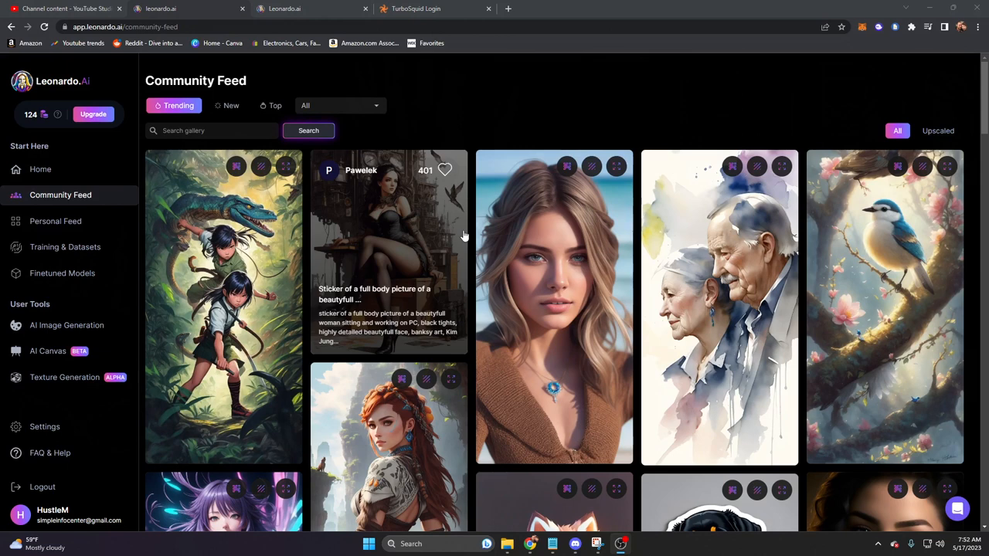